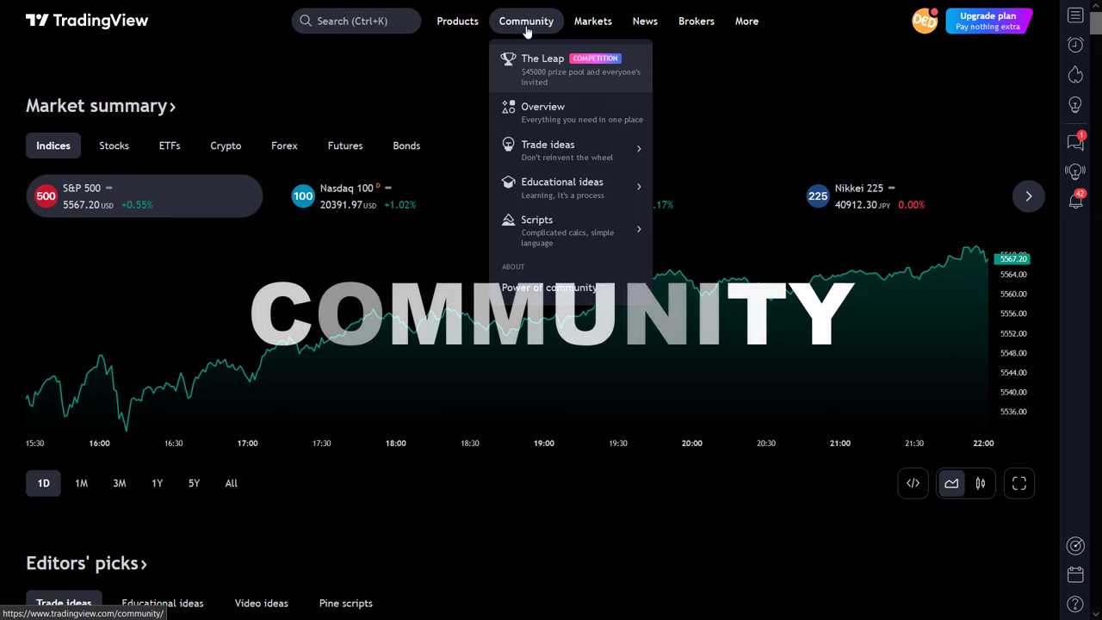
mouse_move(547, 147)
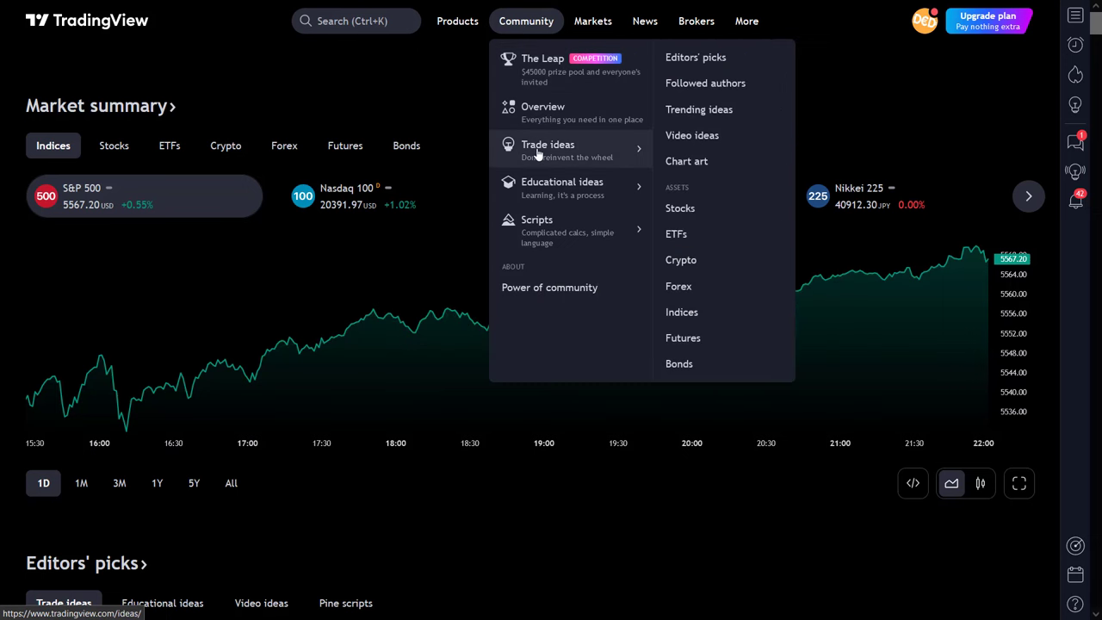
mouse_move(562, 182)
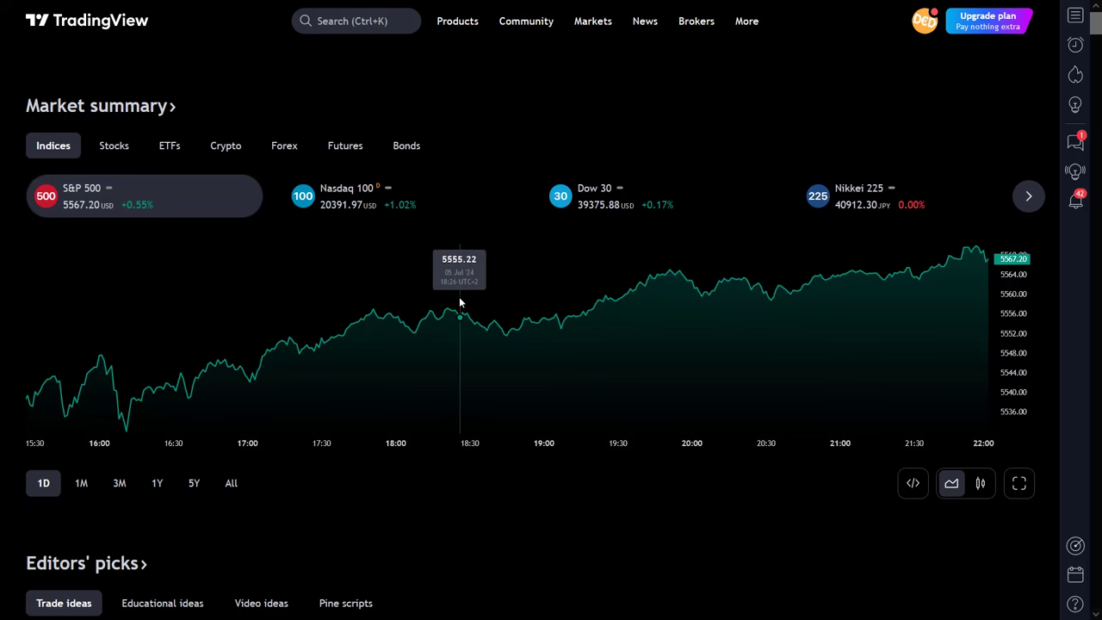
mouse_move(551, 308)
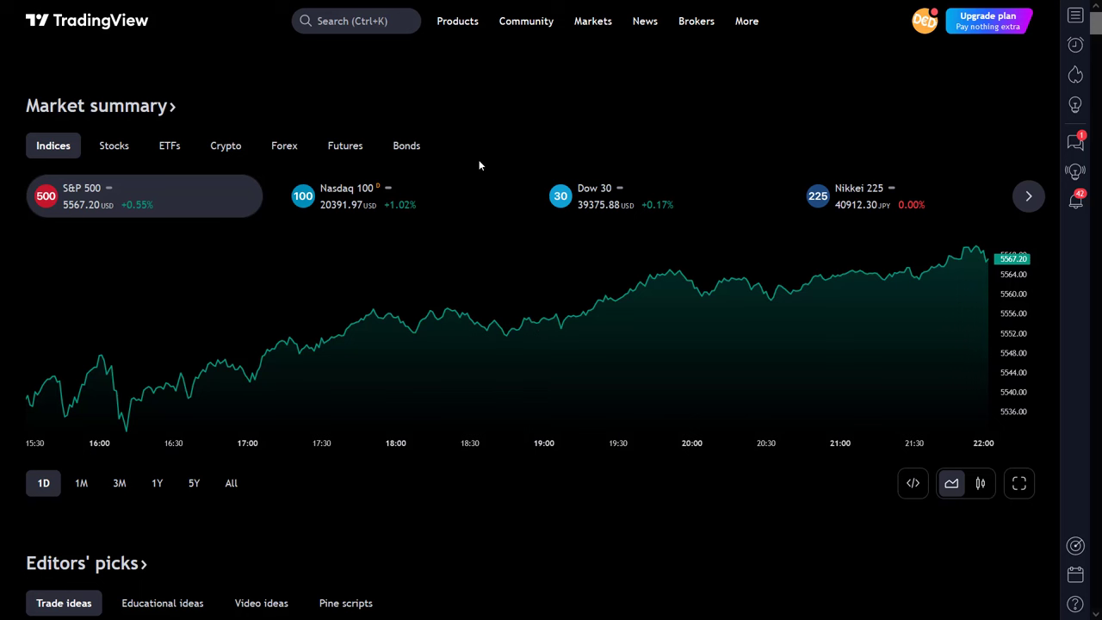
mouse_move(530, 76)
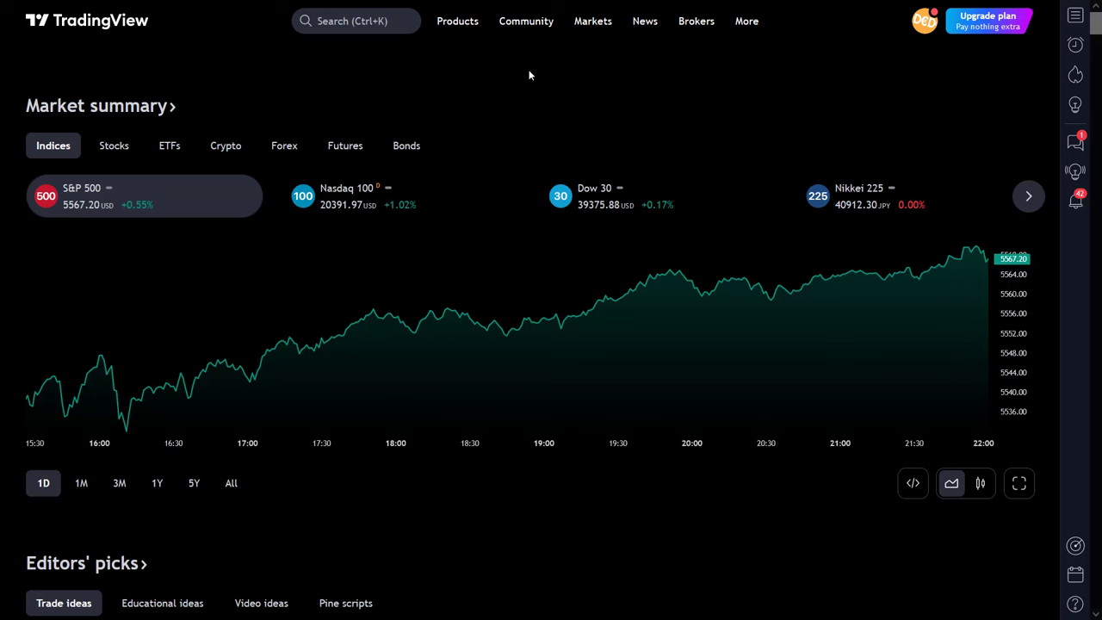
- Browse the Community overview with its Trade, Educational and Video ideas sections, then return to its top
left_click(527, 20)
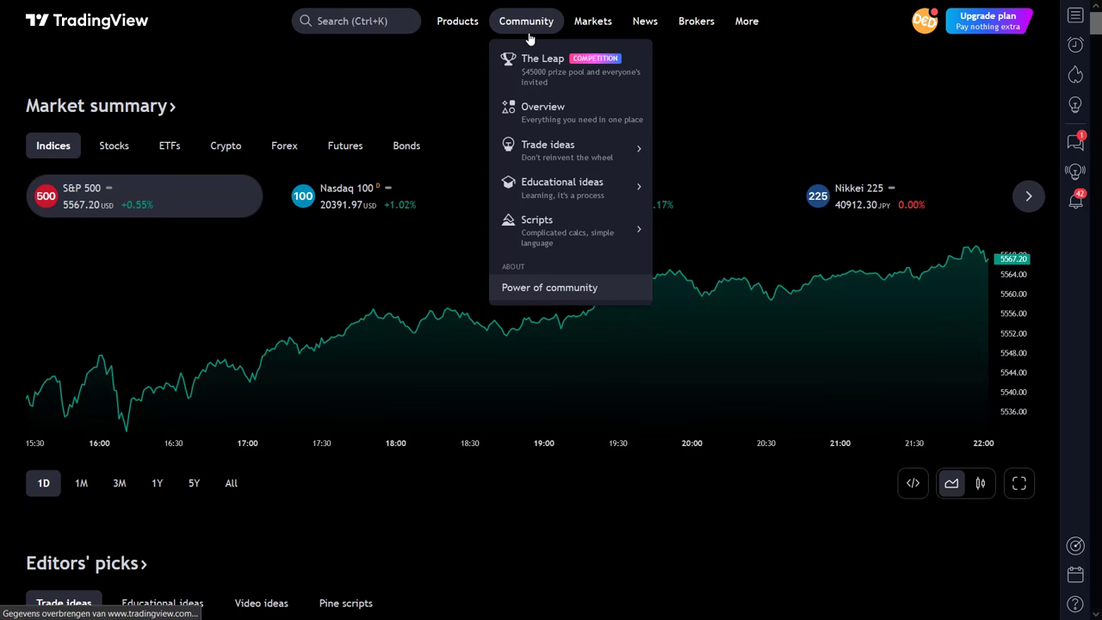
scroll("down", 3)
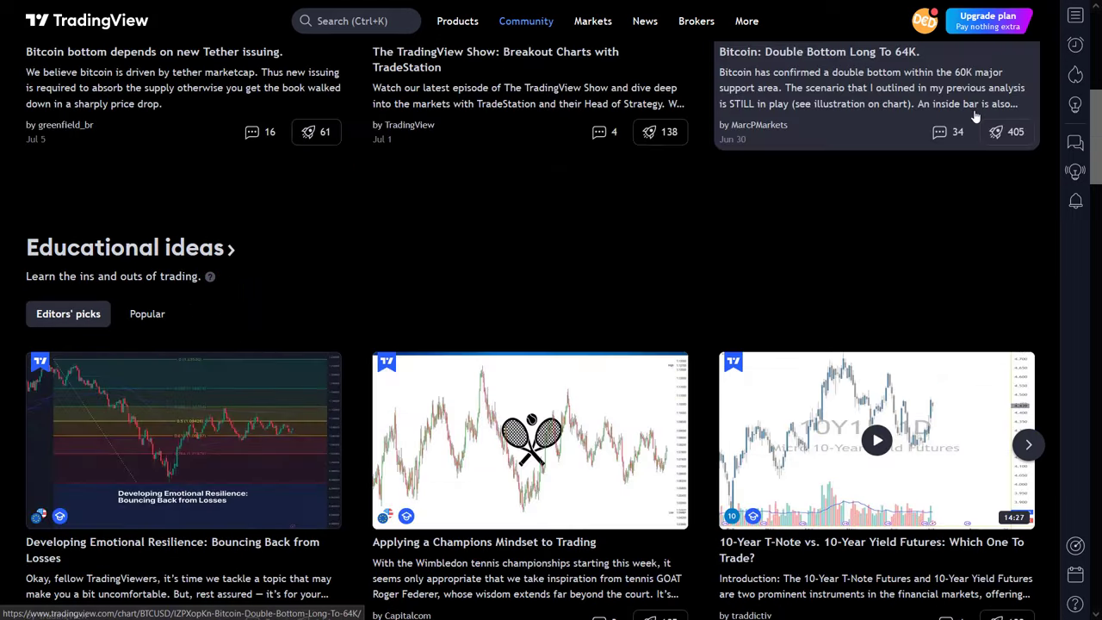
scroll("down", 3)
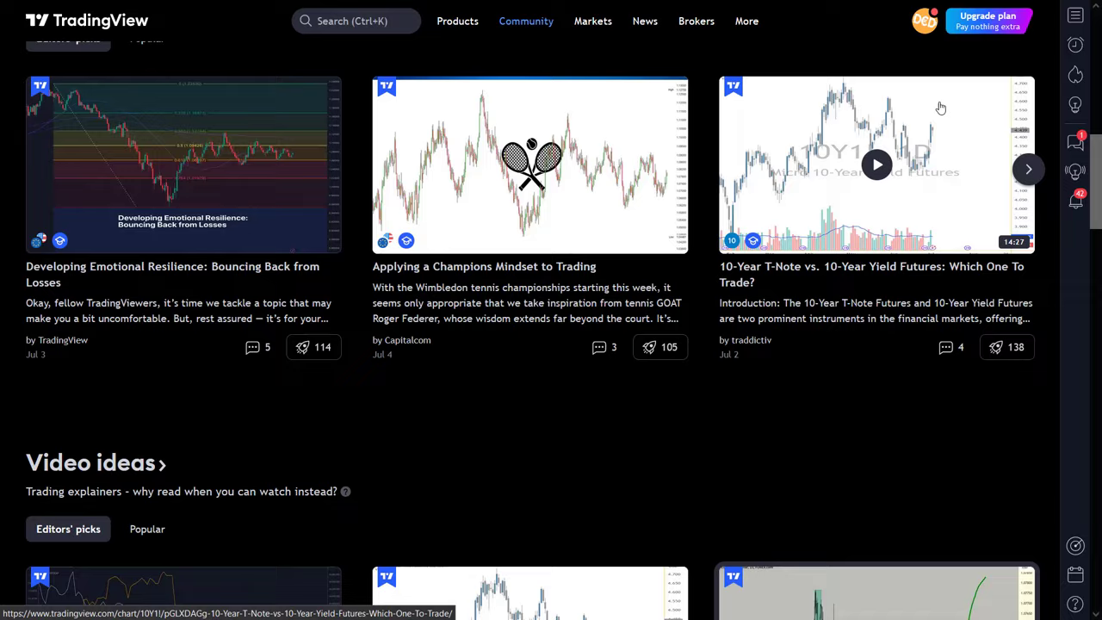
left_click(527, 20)
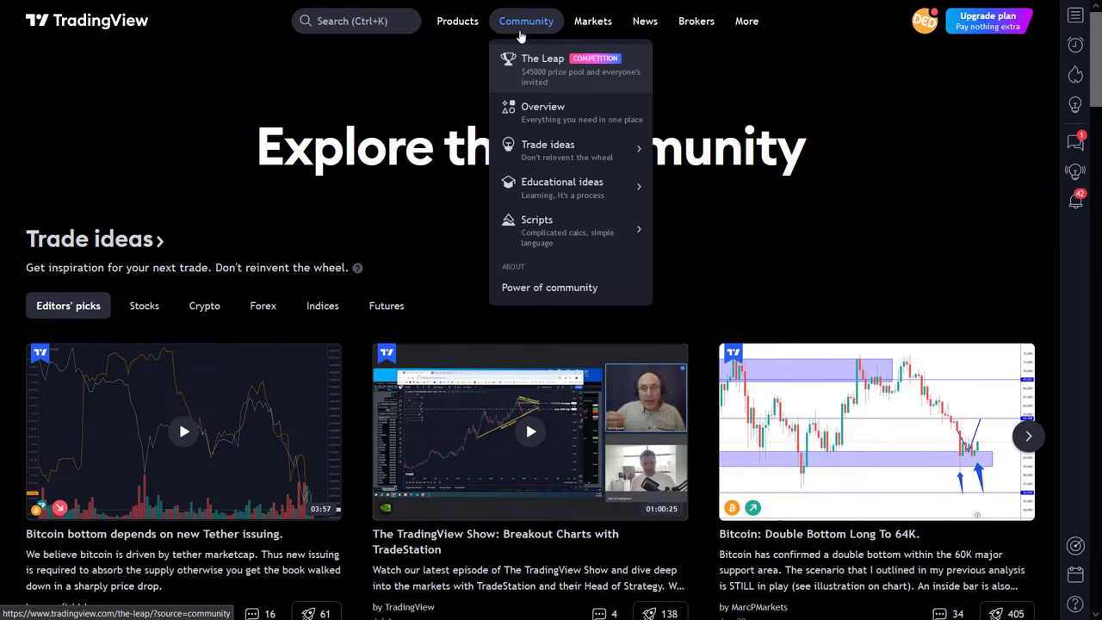
- Look over The Leap paper trading competition page, its leaderboard led by Melissa2018 and contest details
left_click(542, 69)
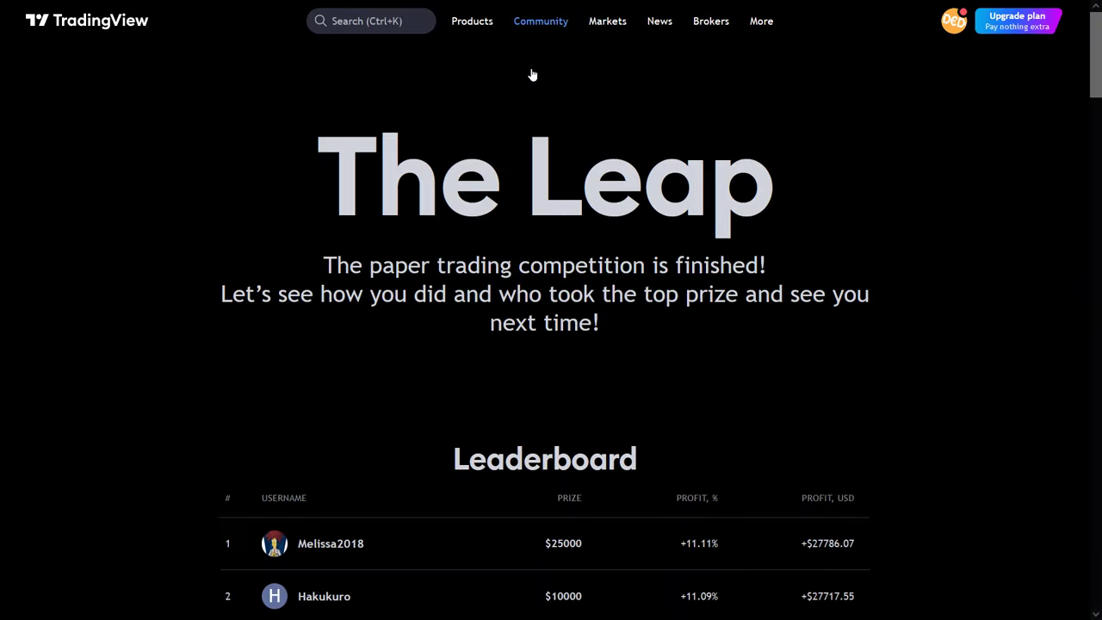
scroll("down", 3)
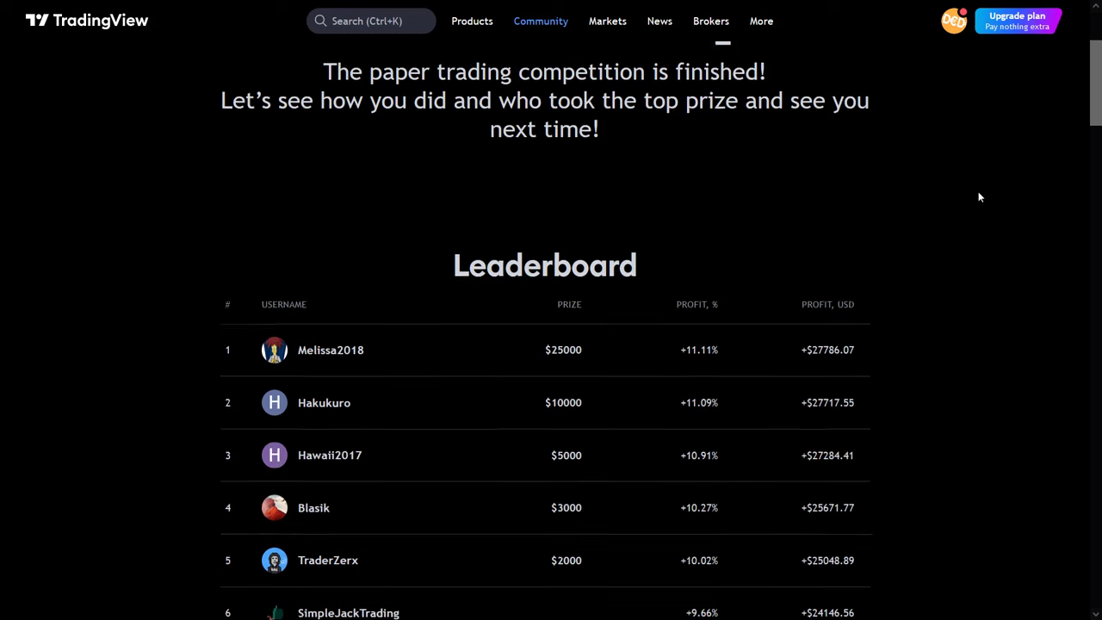
scroll("down", 3)
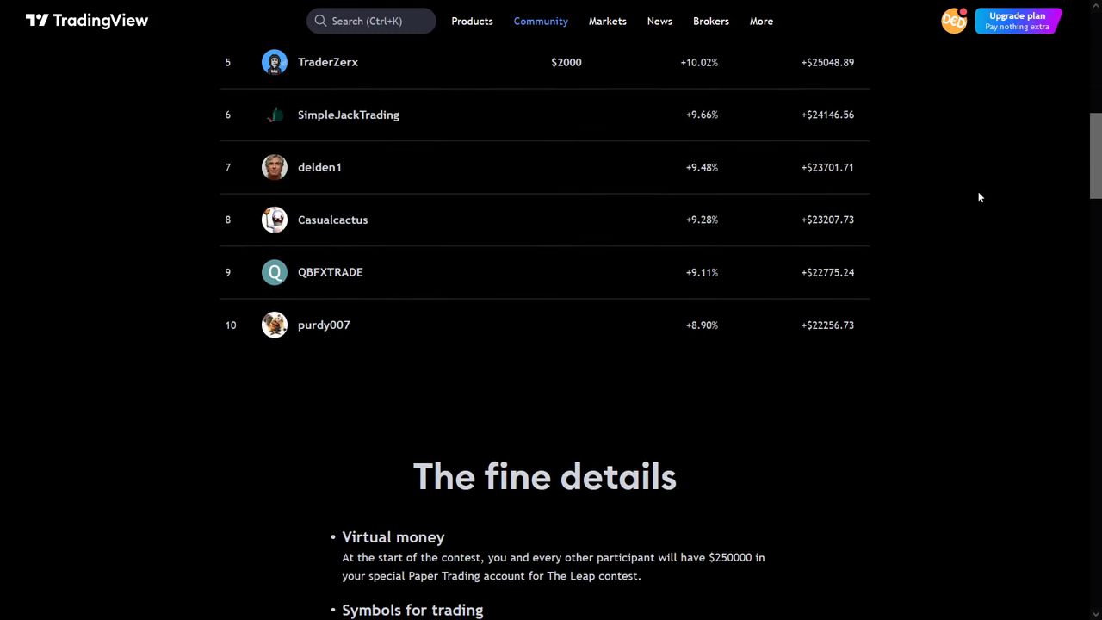
scroll("down", 3)
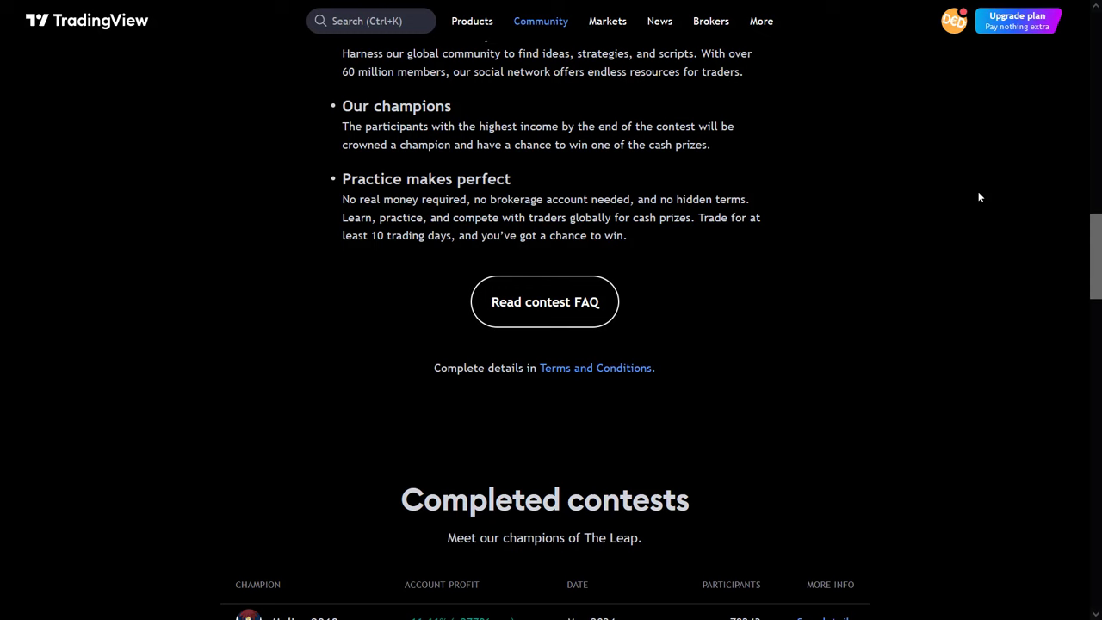
scroll("down", 3)
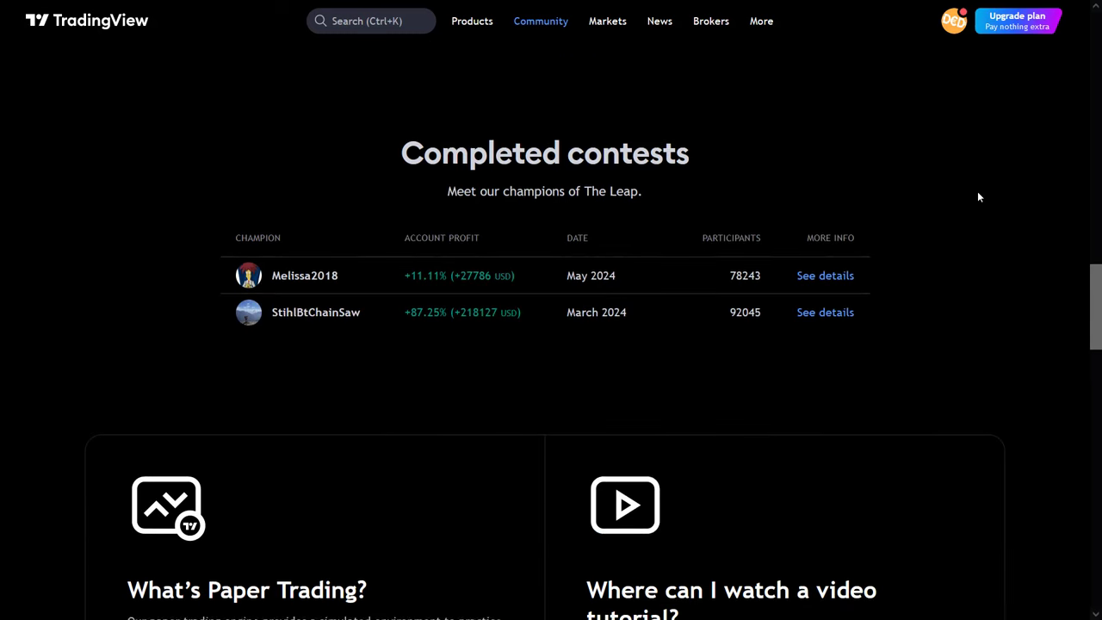
scroll("down", 3)
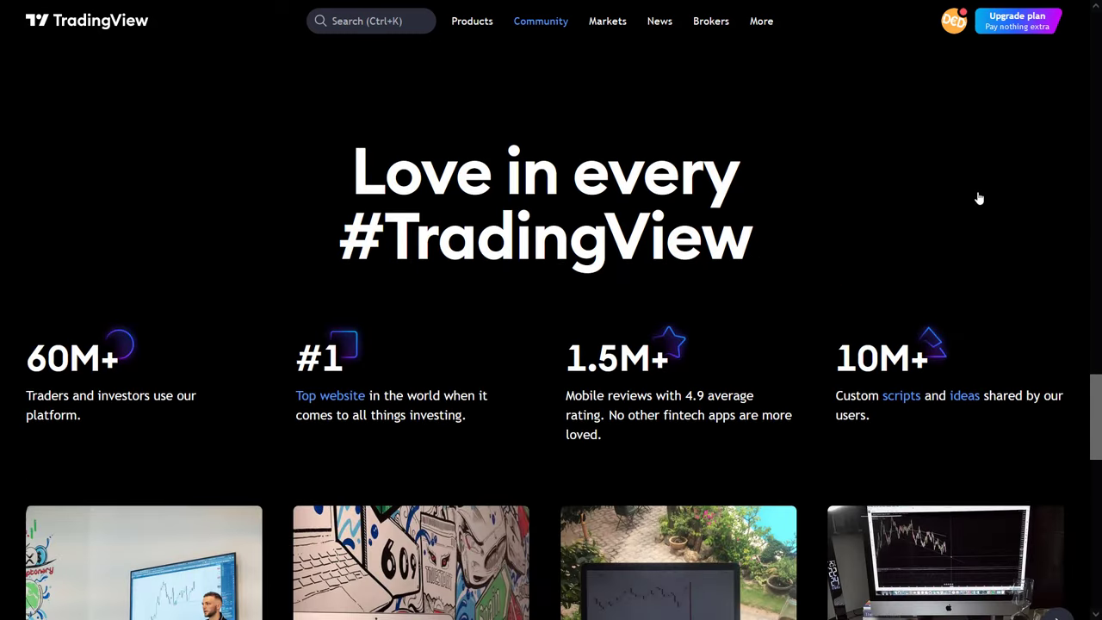
scroll("down", 3)
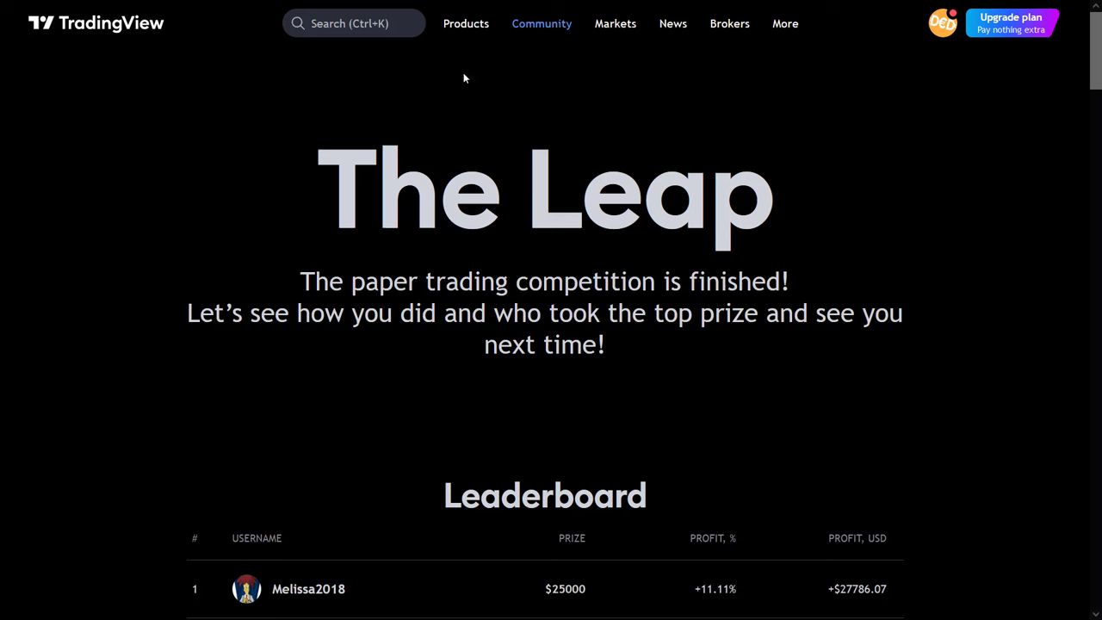
- Return to the Community overview and show Indices, then Crypto trade ideas with Bitcoin analyses
left_click(540, 24)
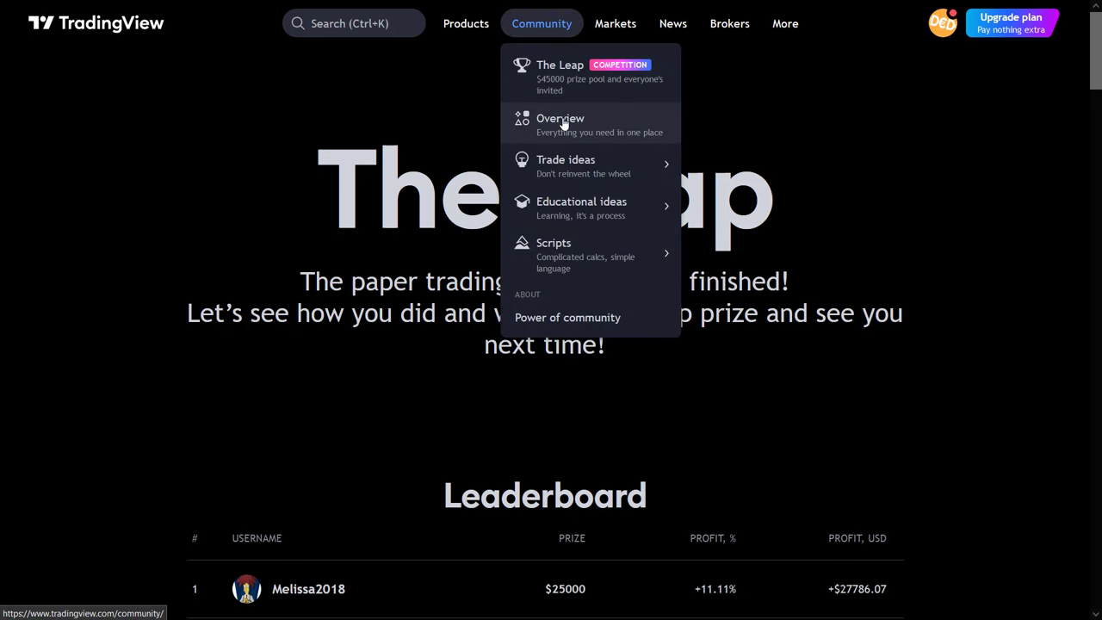
left_click(565, 158)
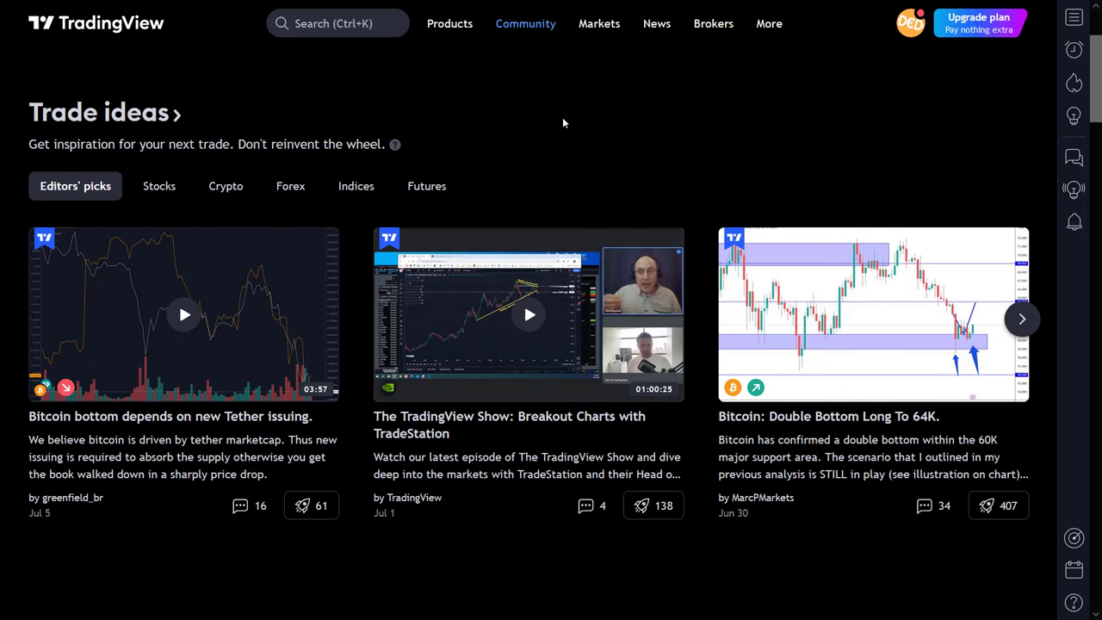
mouse_move(552, 131)
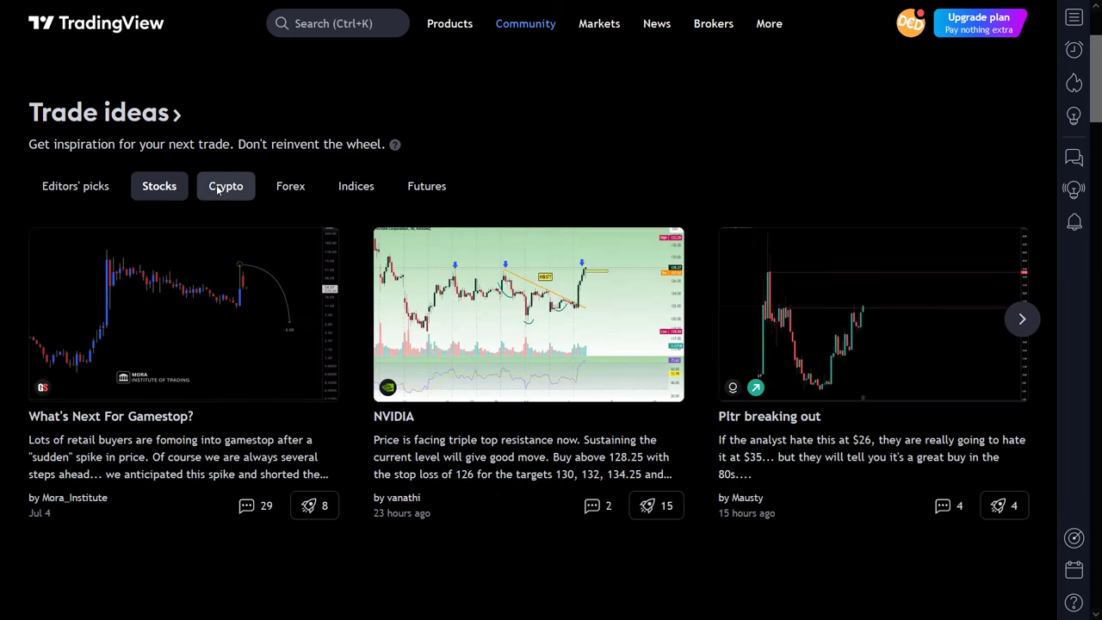
left_click(354, 186)
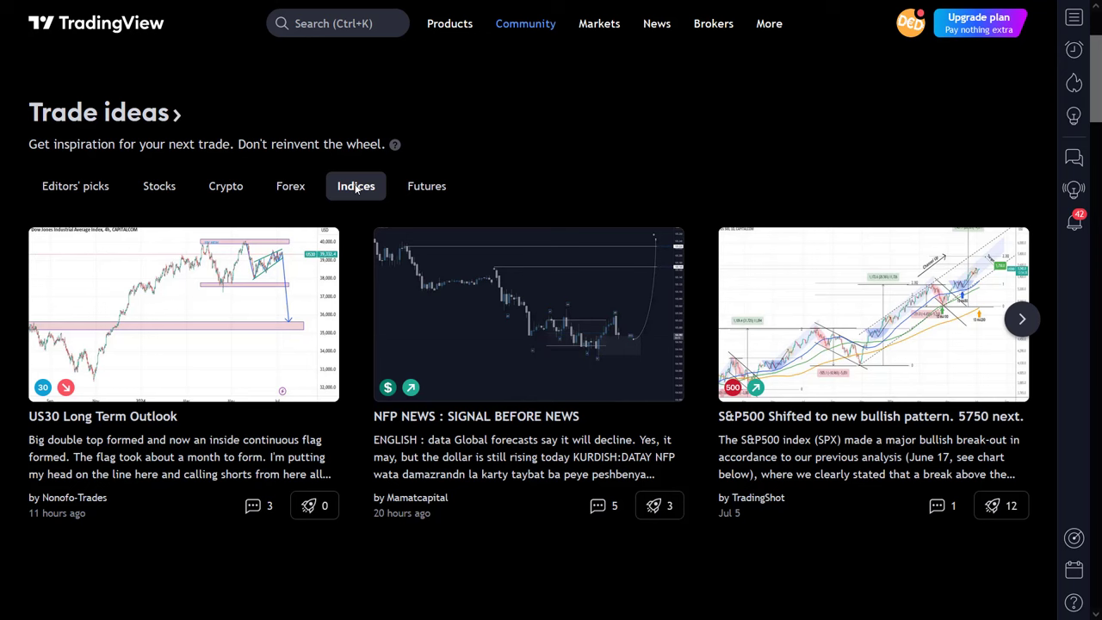
left_click(226, 186)
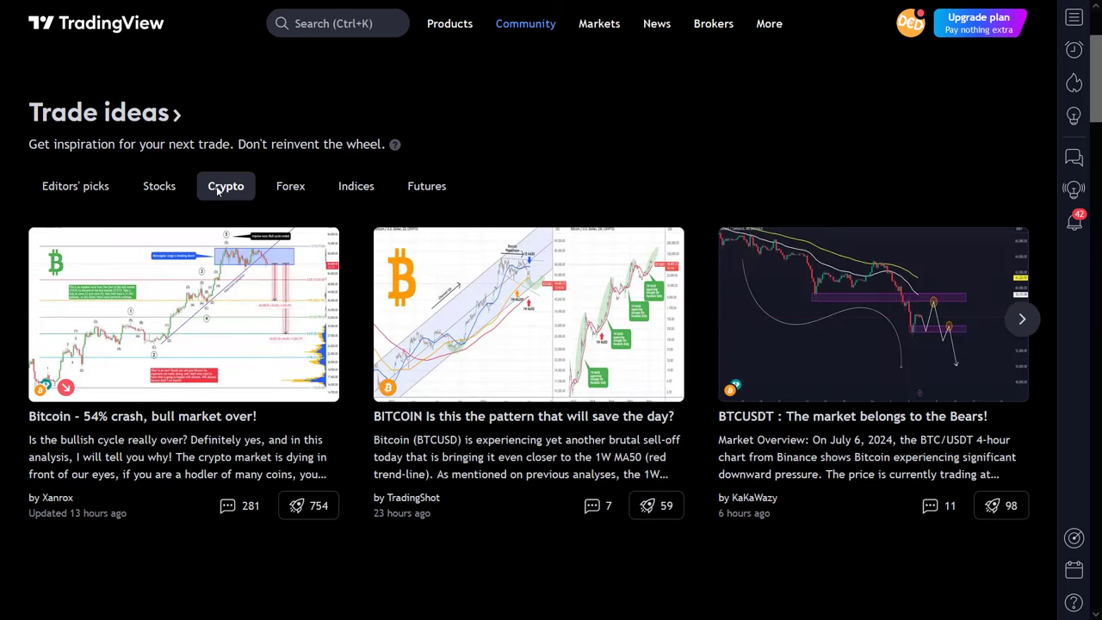
mouse_move(69, 503)
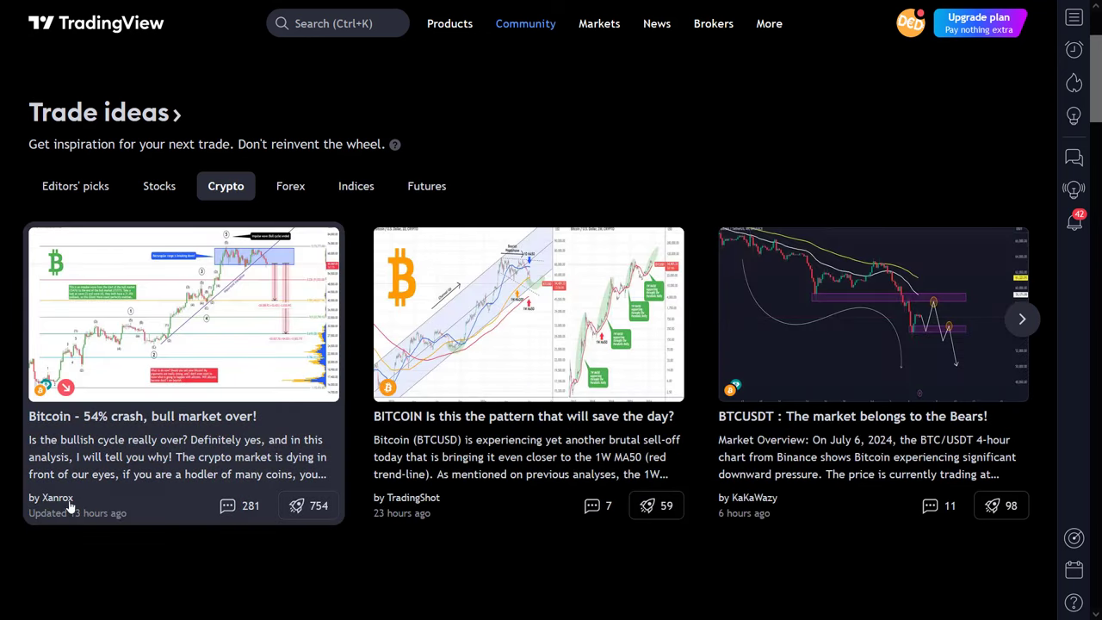
left_click(55, 498)
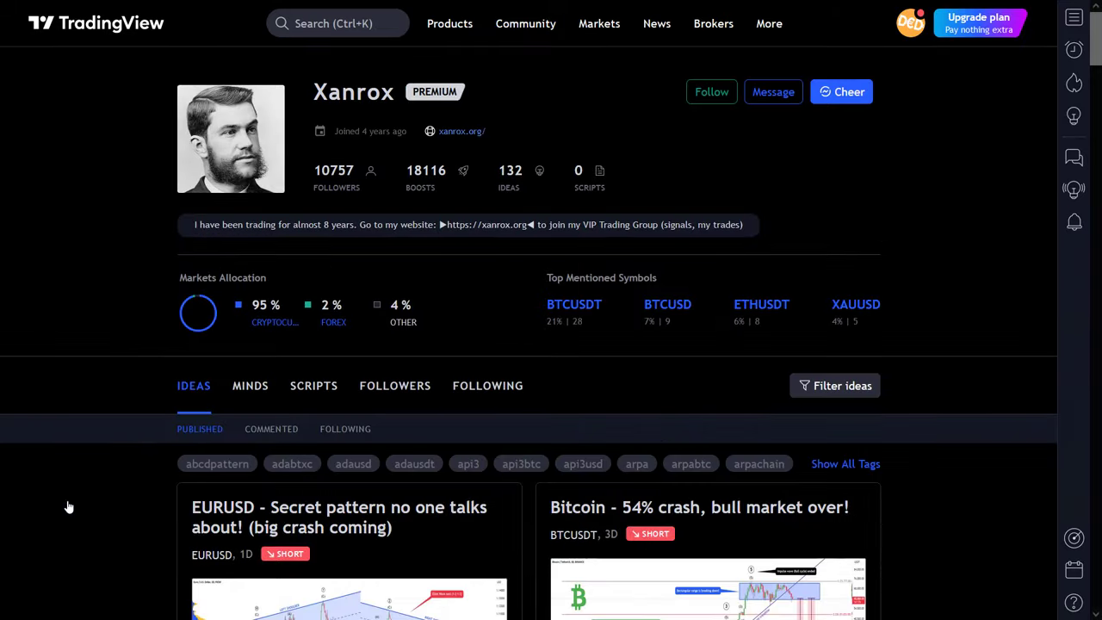
scroll("down", 3)
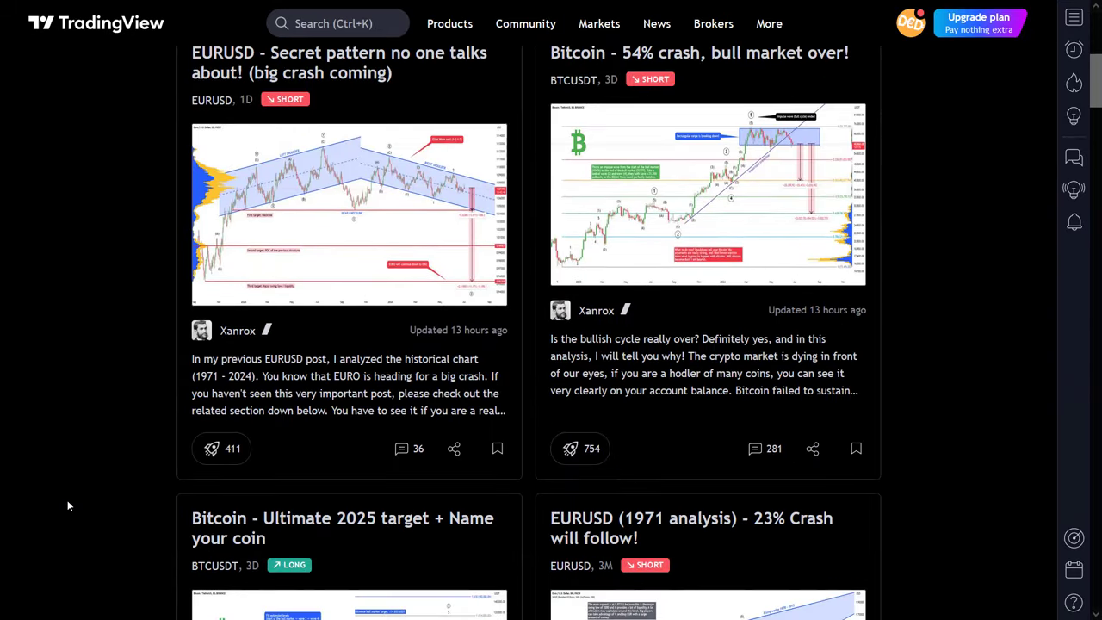
scroll("down", 3)
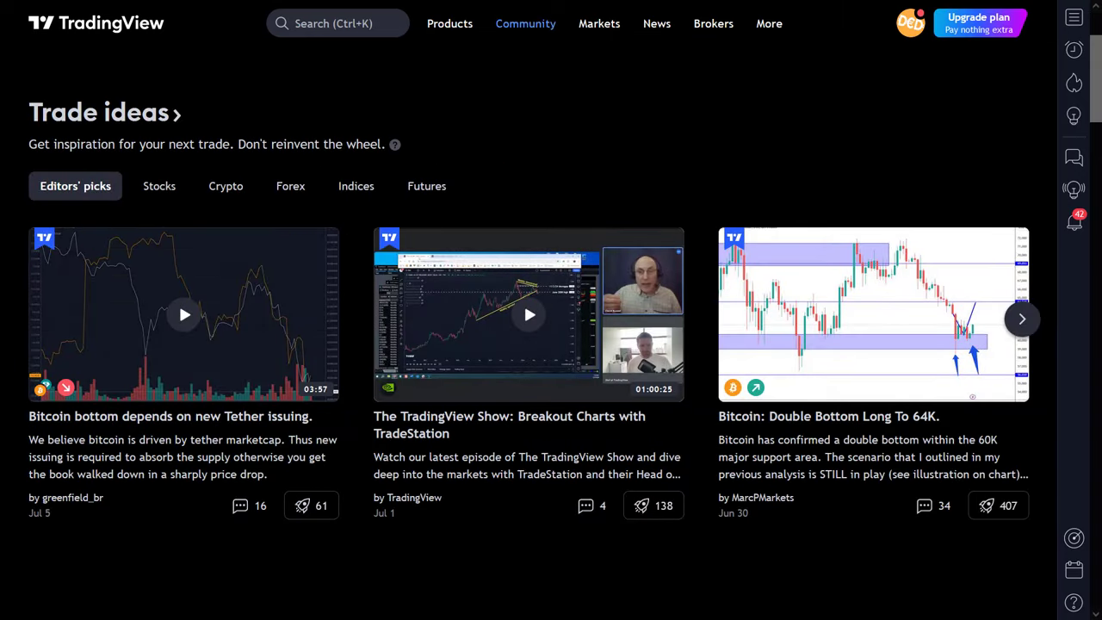
mouse_move(96, 112)
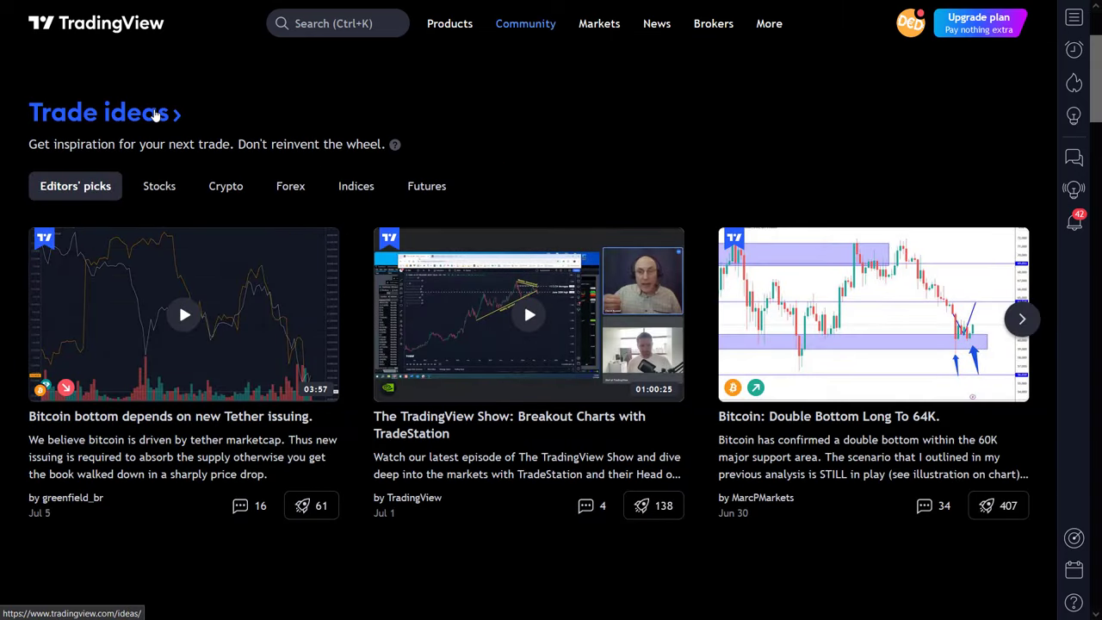
left_click(95, 112)
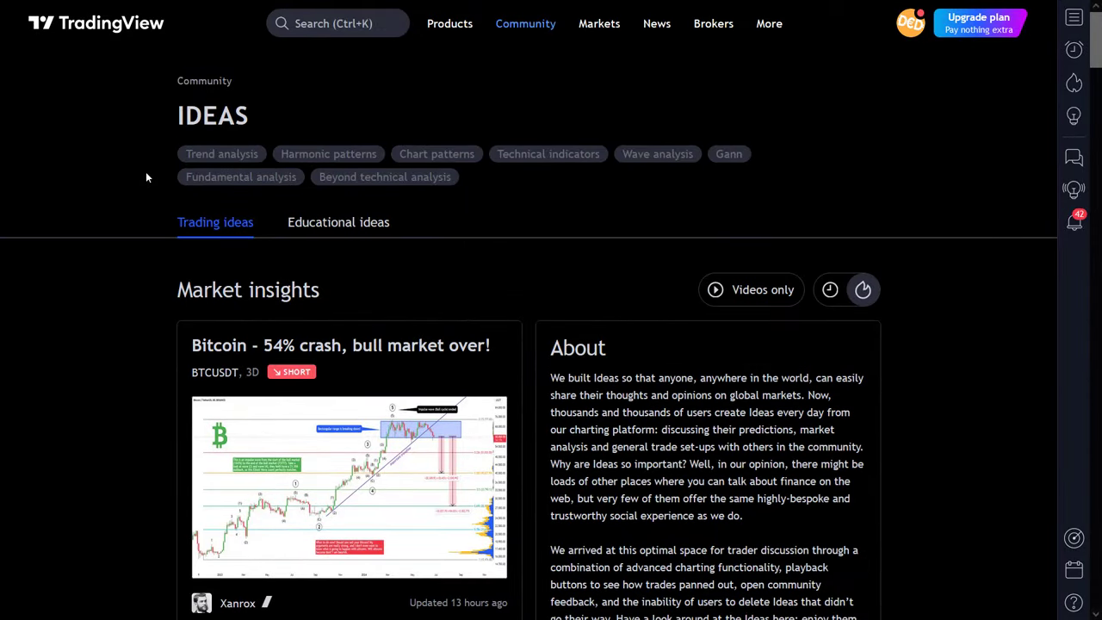
left_click(525, 24)
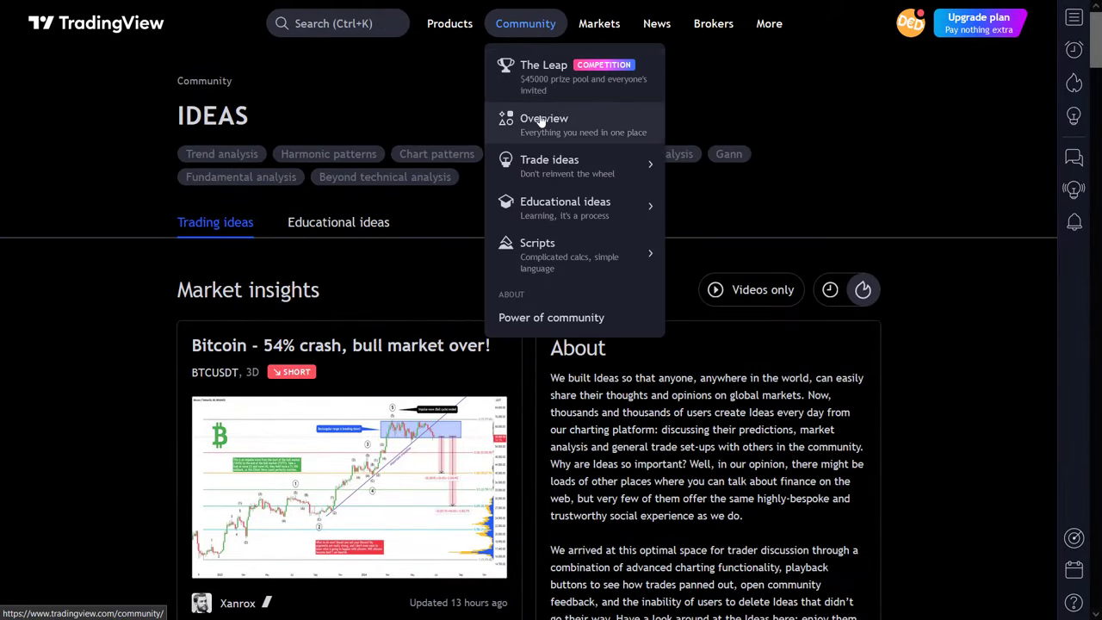
- In Educational ideas, show Popular ideas, then return to Editors' picks
scroll("down", 3)
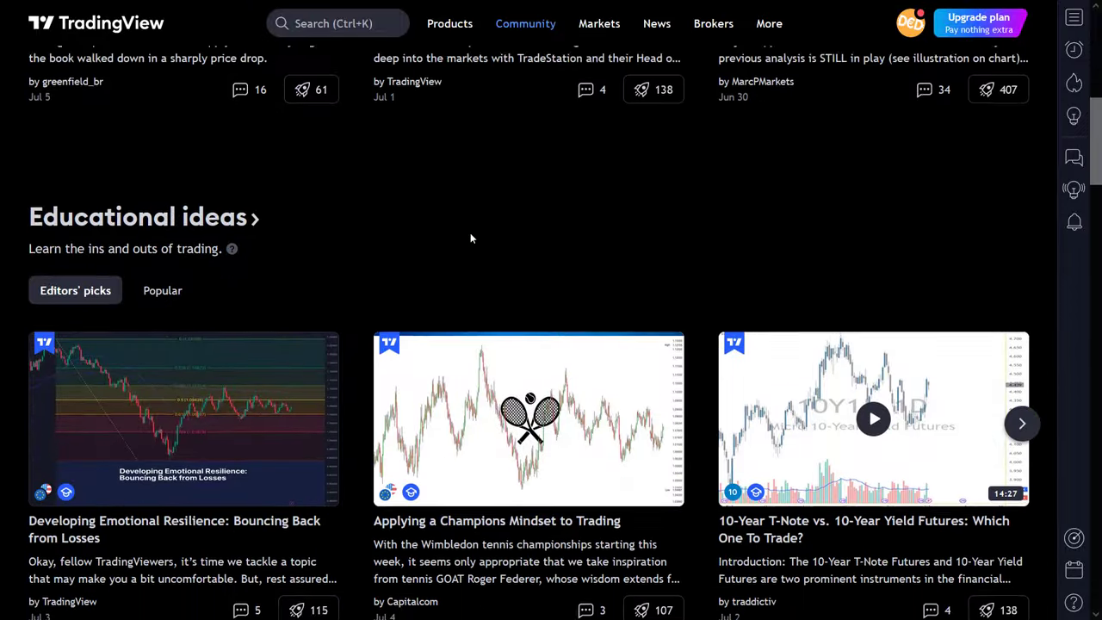
scroll("down", 3)
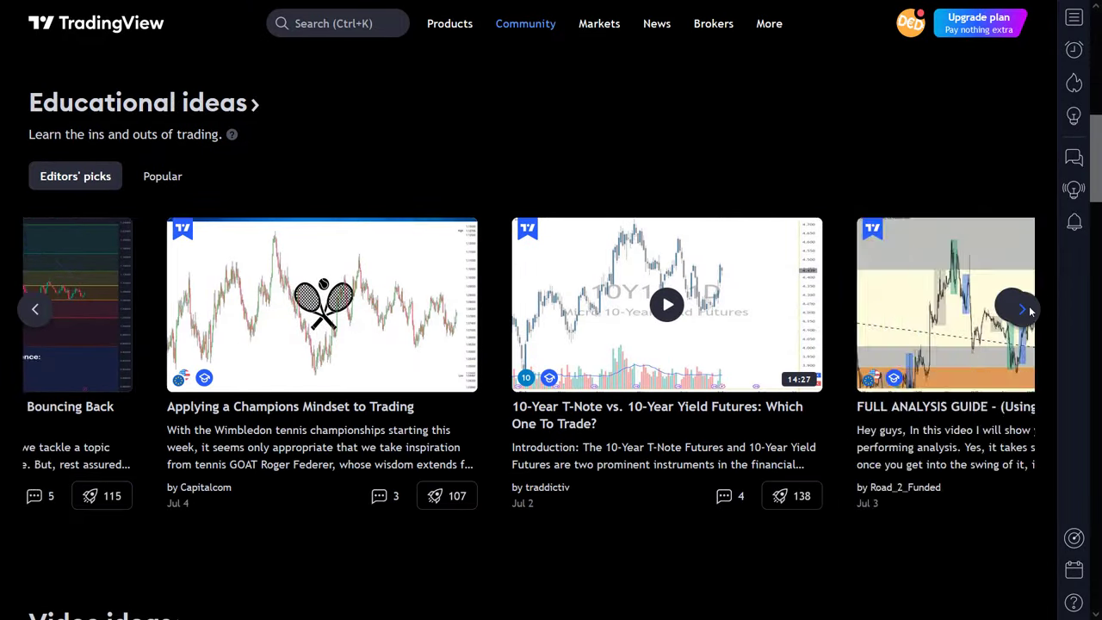
left_click(162, 176)
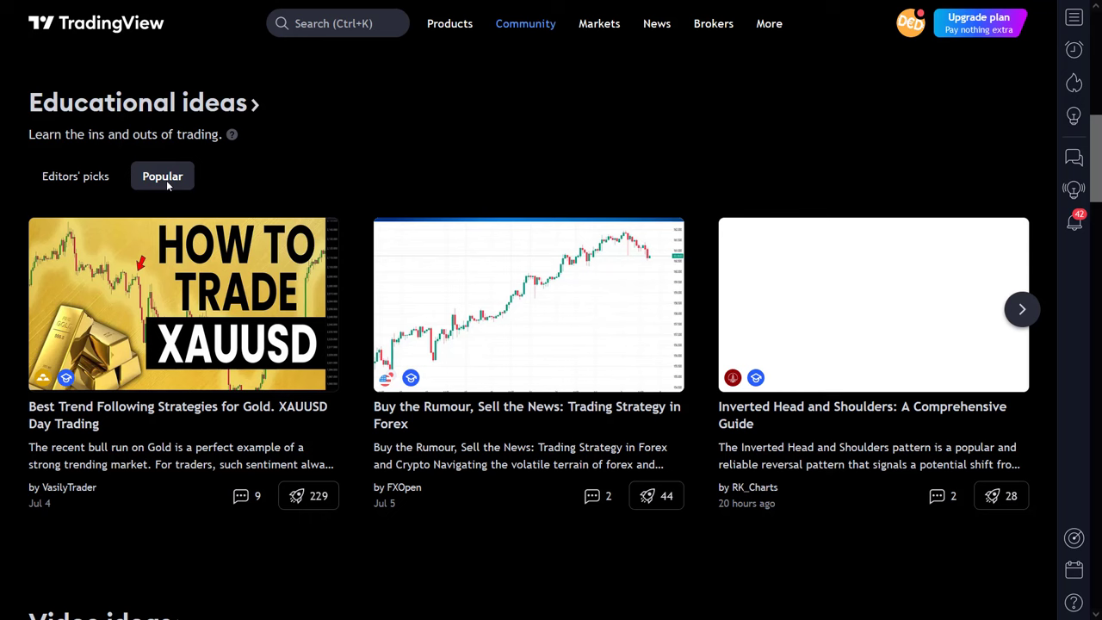
left_click(76, 176)
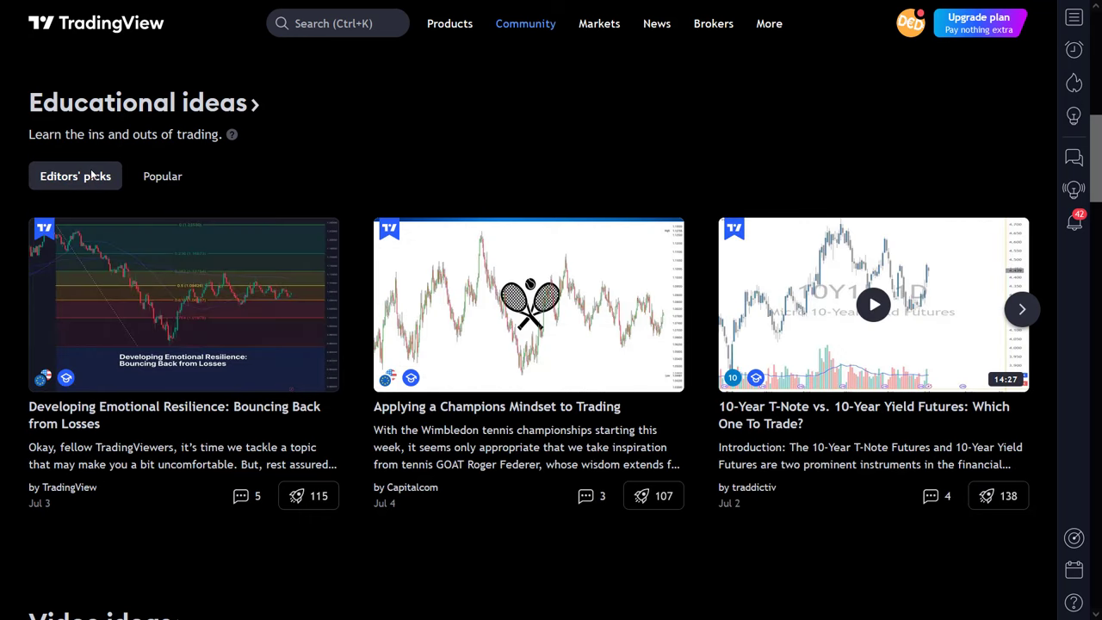
mouse_move(89, 175)
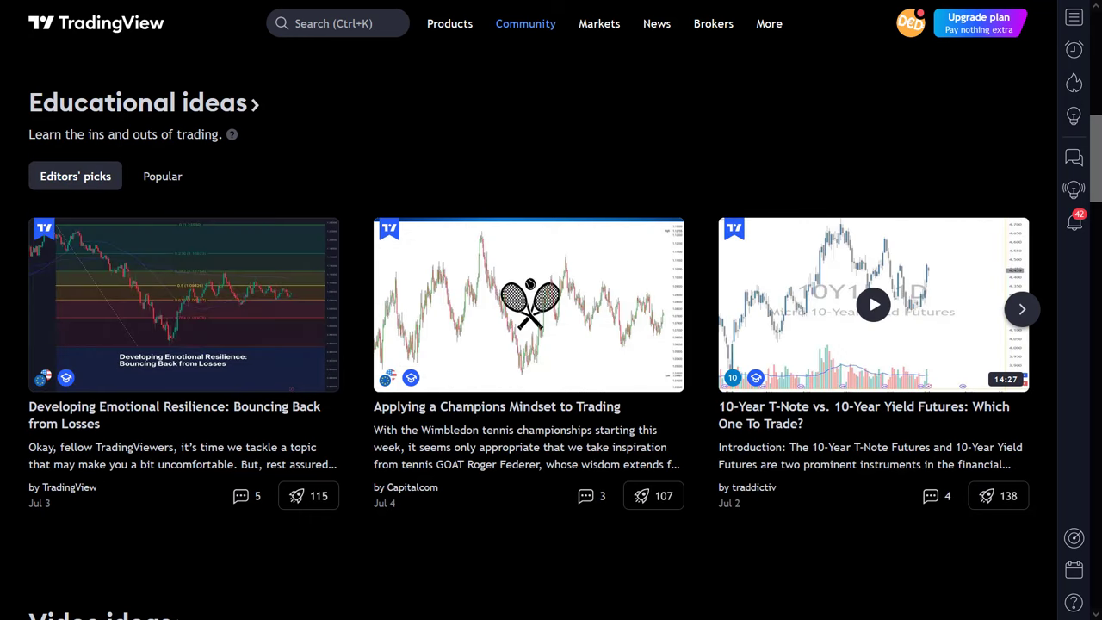
mouse_move(207, 117)
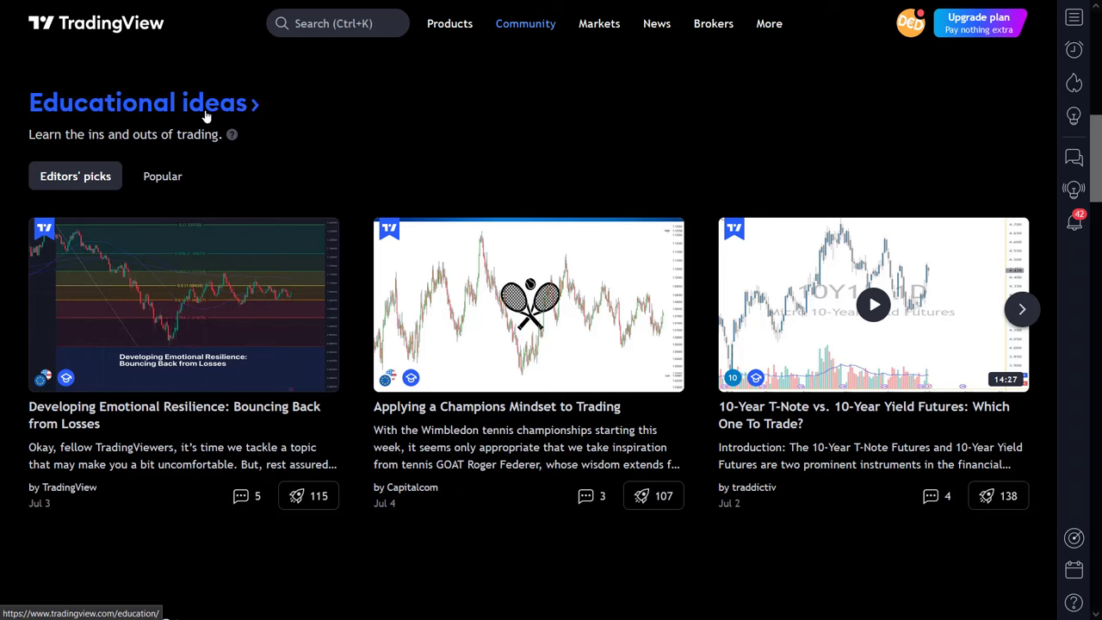
- Toggle between the Trading ideas and Educational ideas listings, then return to the overview's Video ideas
scroll("down", 3)
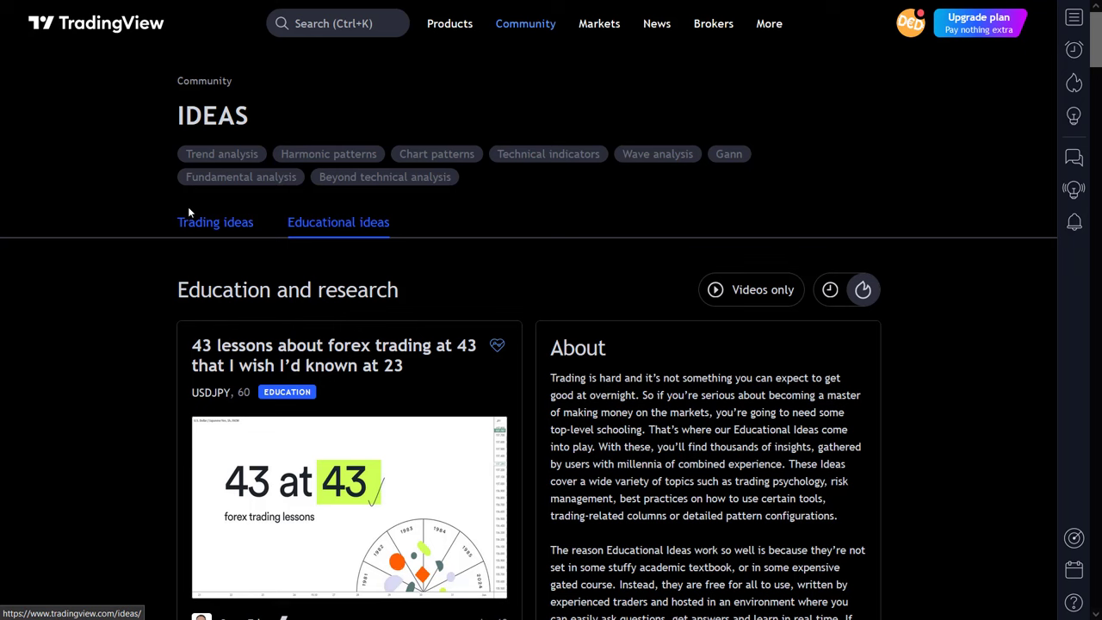
left_click(214, 222)
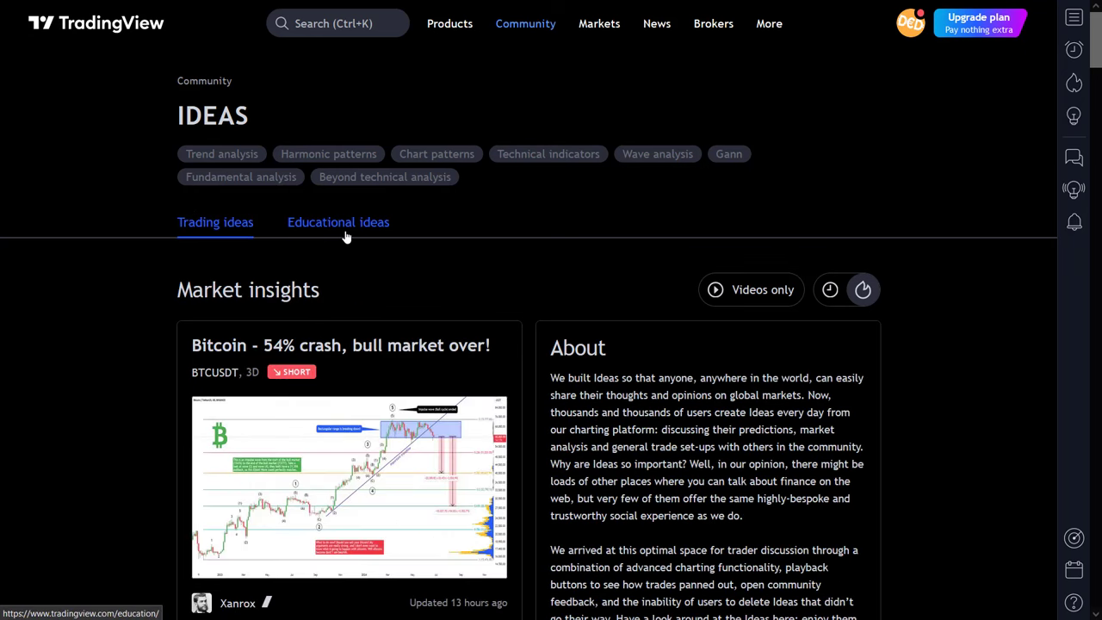
left_click(338, 222)
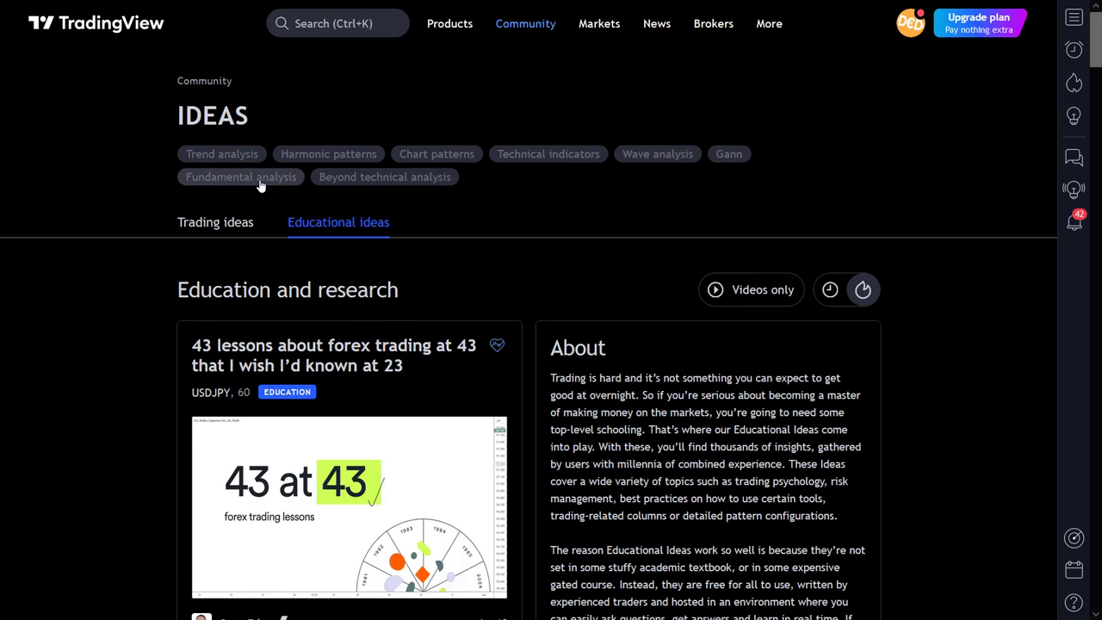
left_click(525, 24)
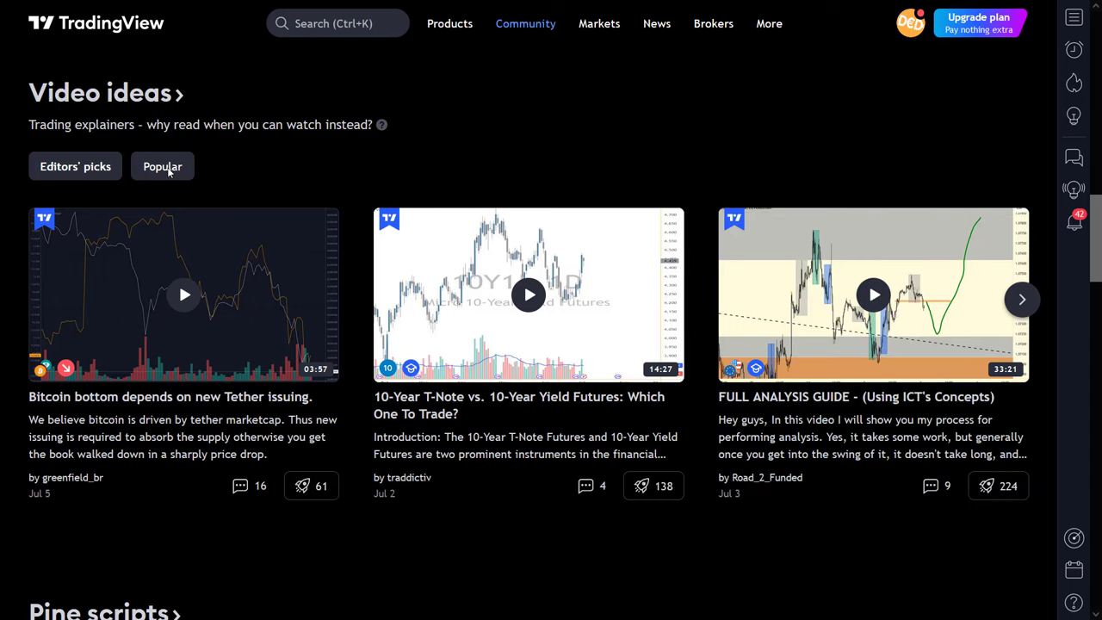
- Browse popular and editors' picks video ideas, then show the full listing of trading ideas with videos
left_click(76, 165)
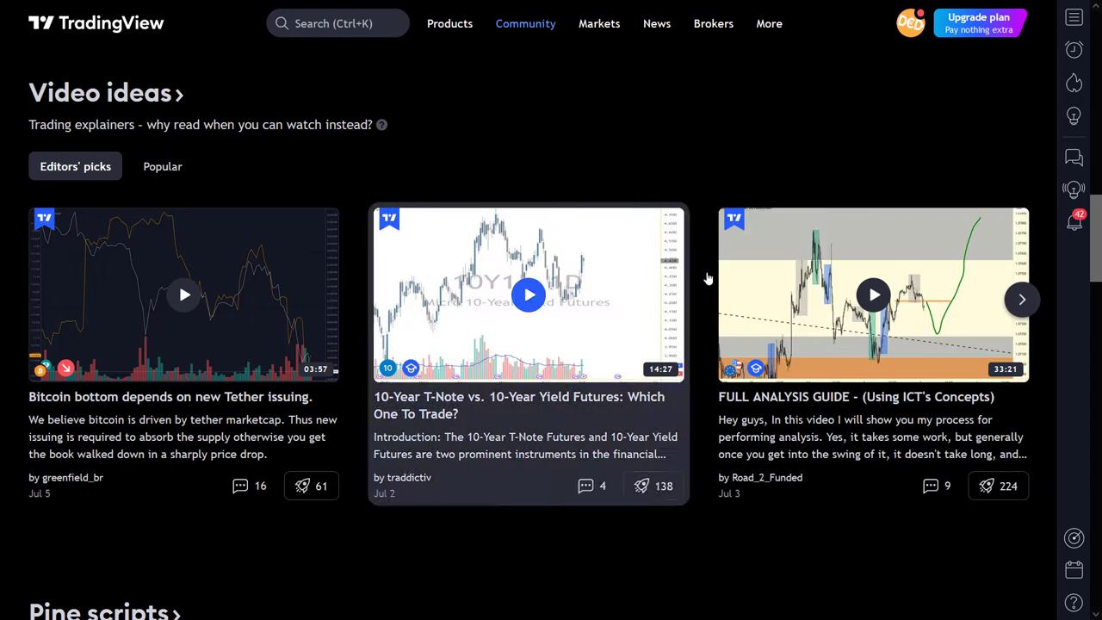
left_click(1023, 299)
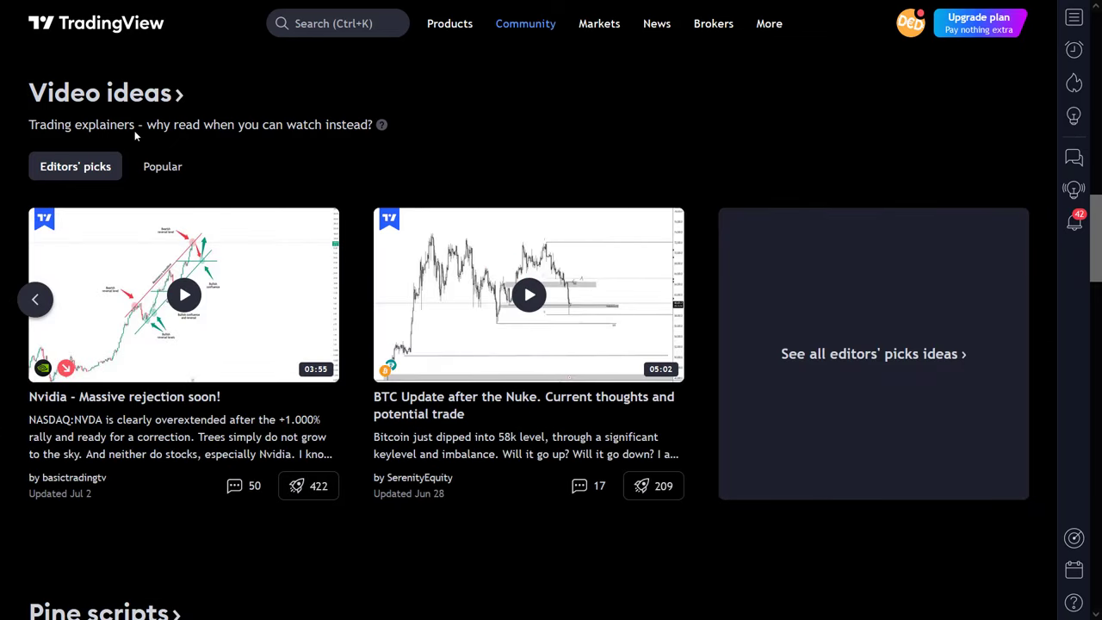
left_click(525, 24)
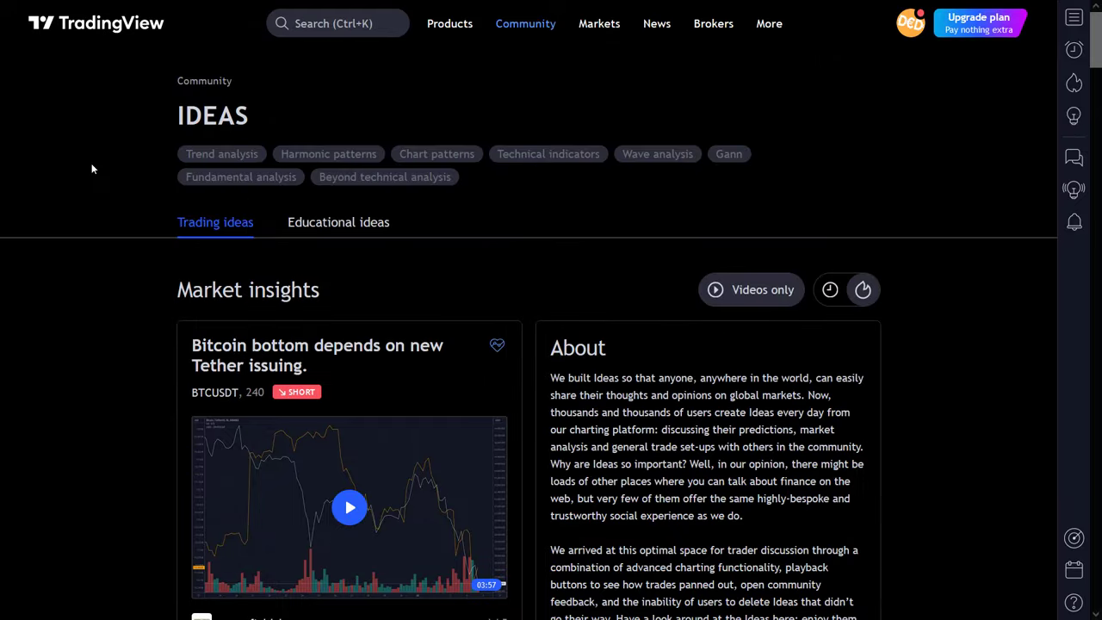
- View the Educational ideas listing, then return to the overview scrolled to Pine scripts
left_click(338, 222)
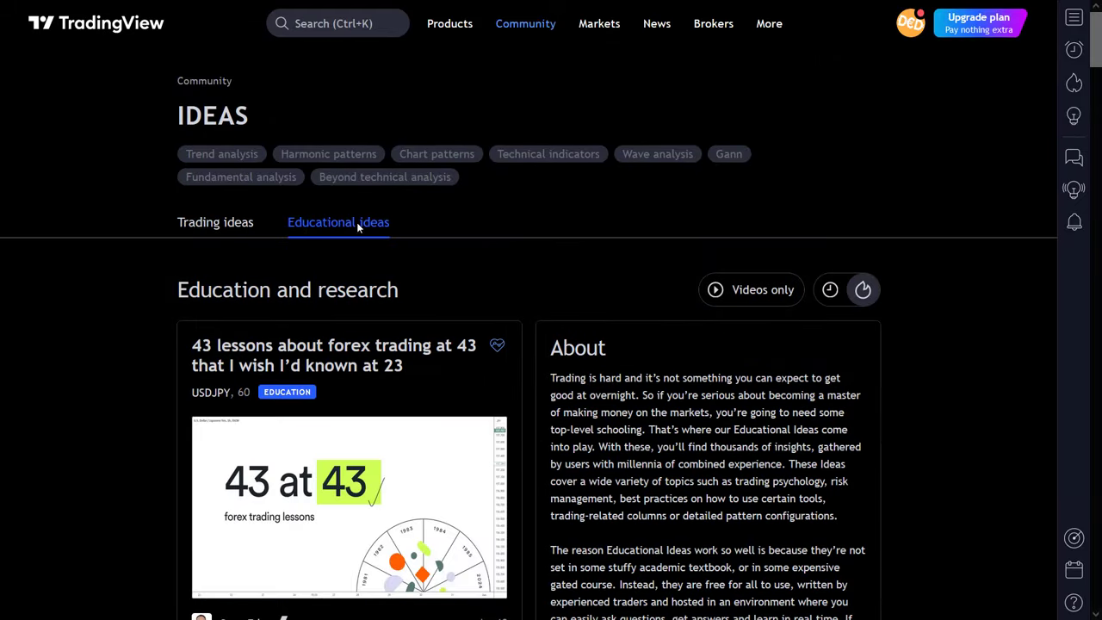
mouse_move(592, 113)
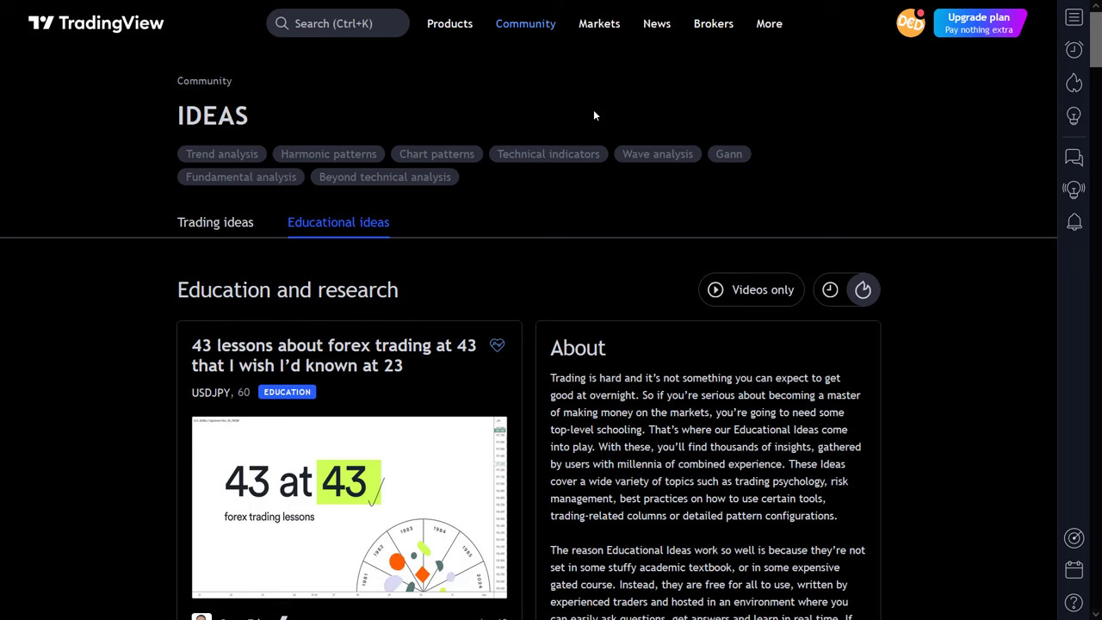
left_click(526, 24)
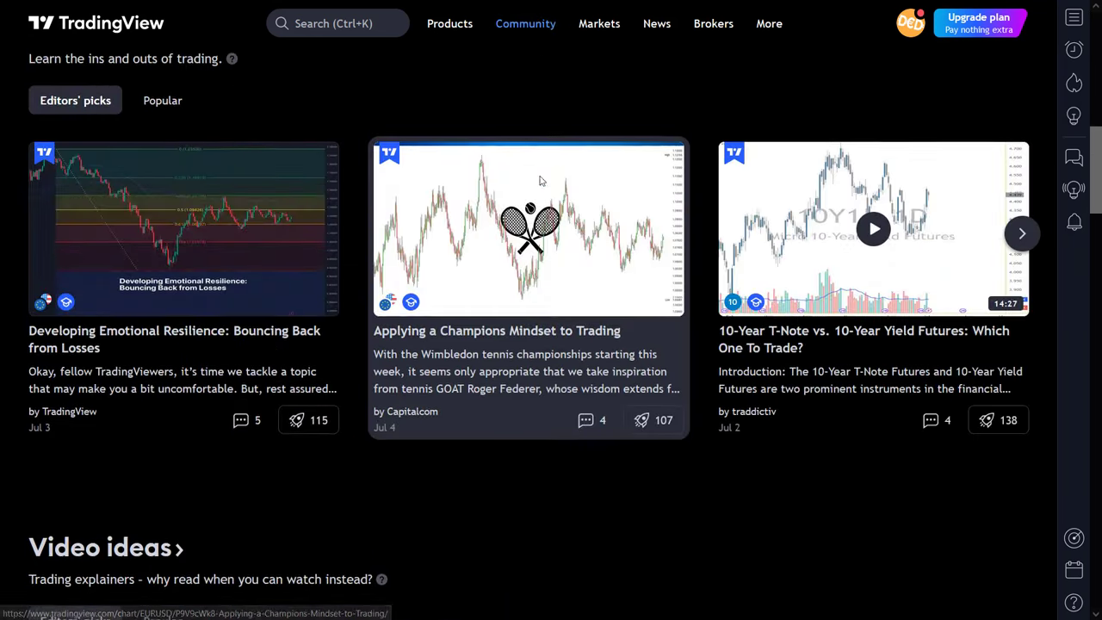
scroll("down", 3)
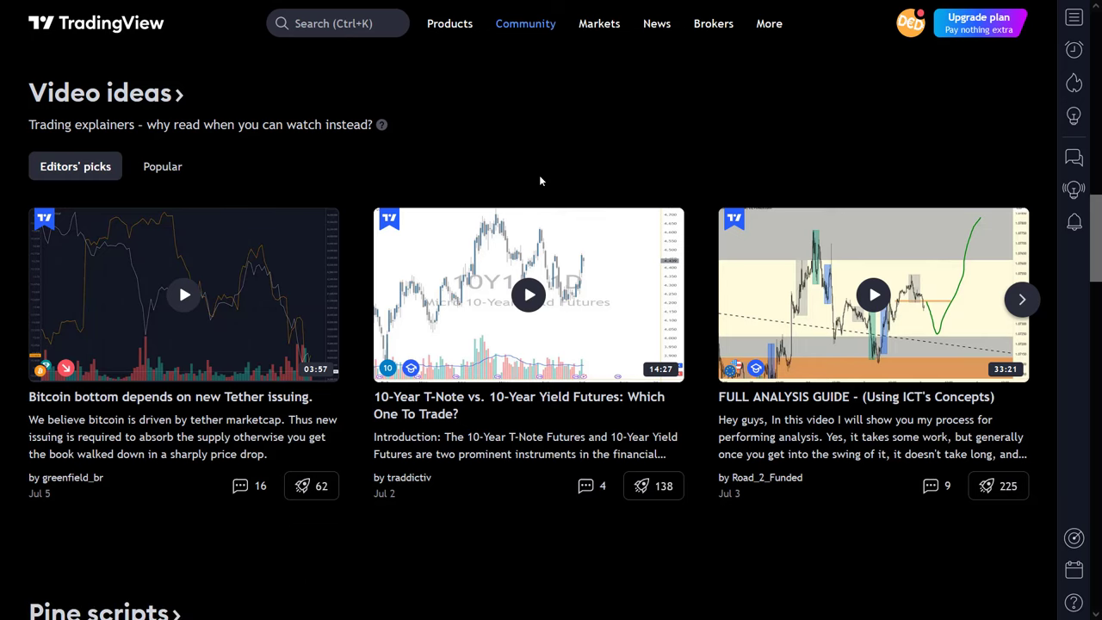
scroll("down", 3)
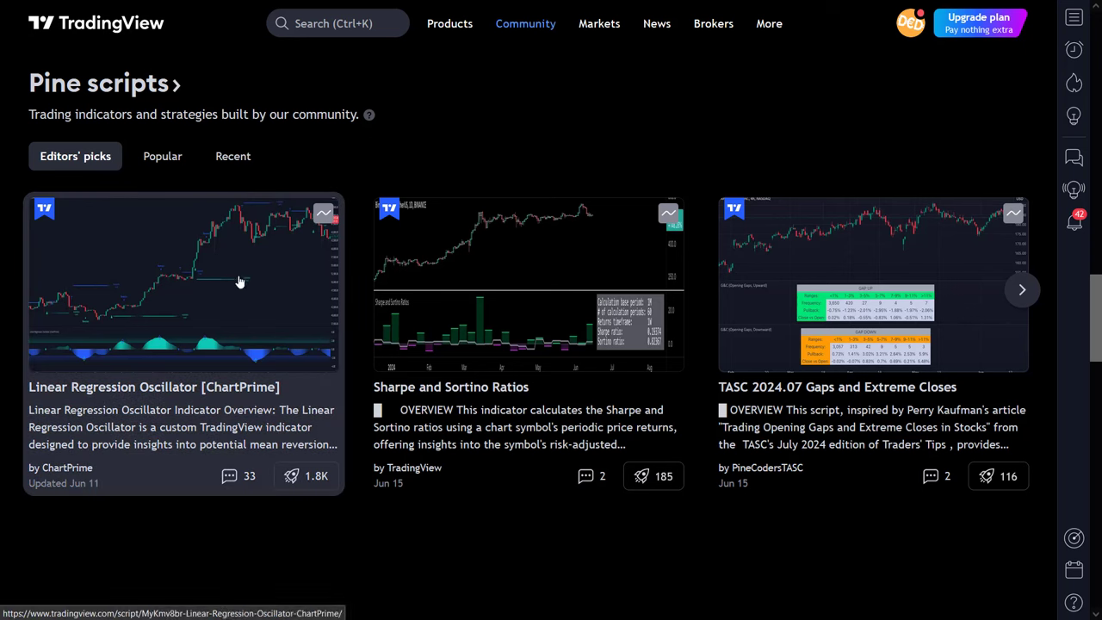
- Page through editors' picks and popular Pine scripts, then show the full community Scripts page
left_click(1023, 290)
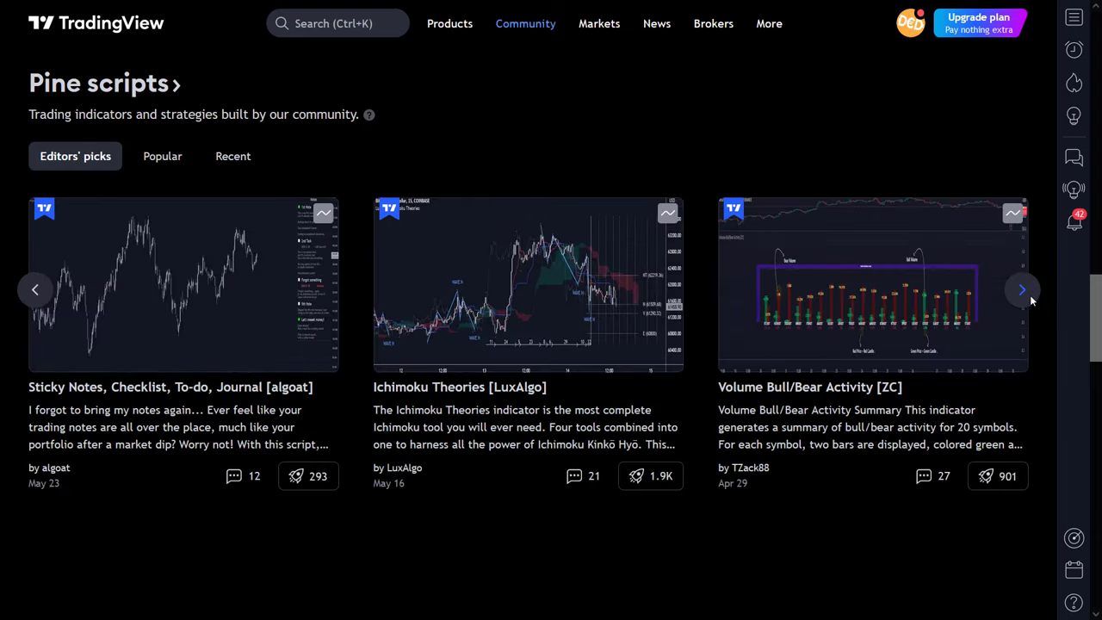
left_click(1021, 289)
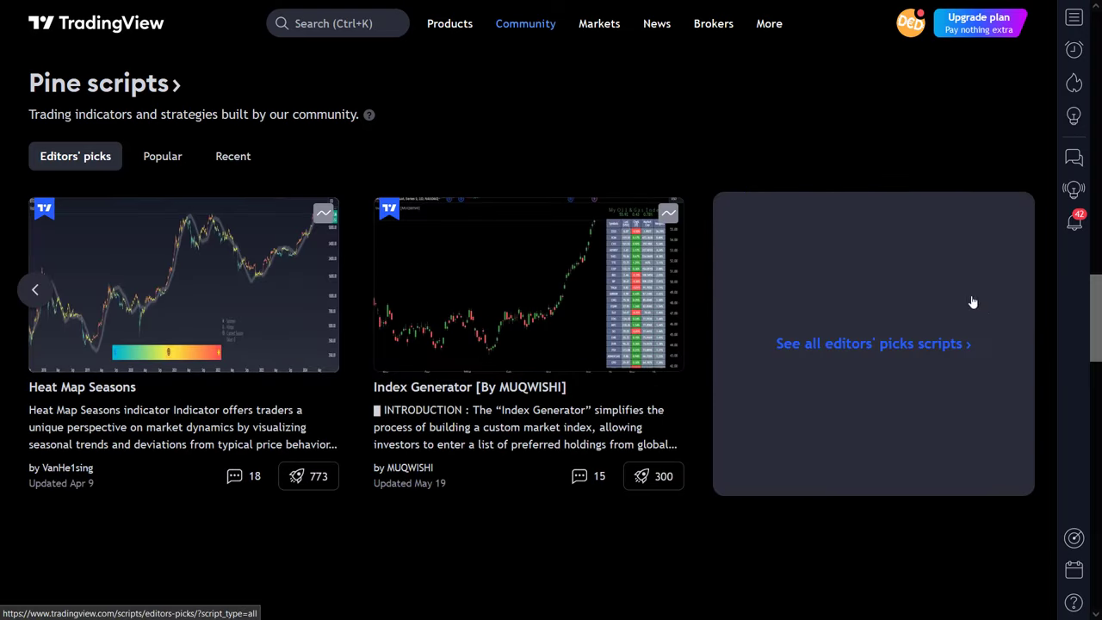
left_click(162, 155)
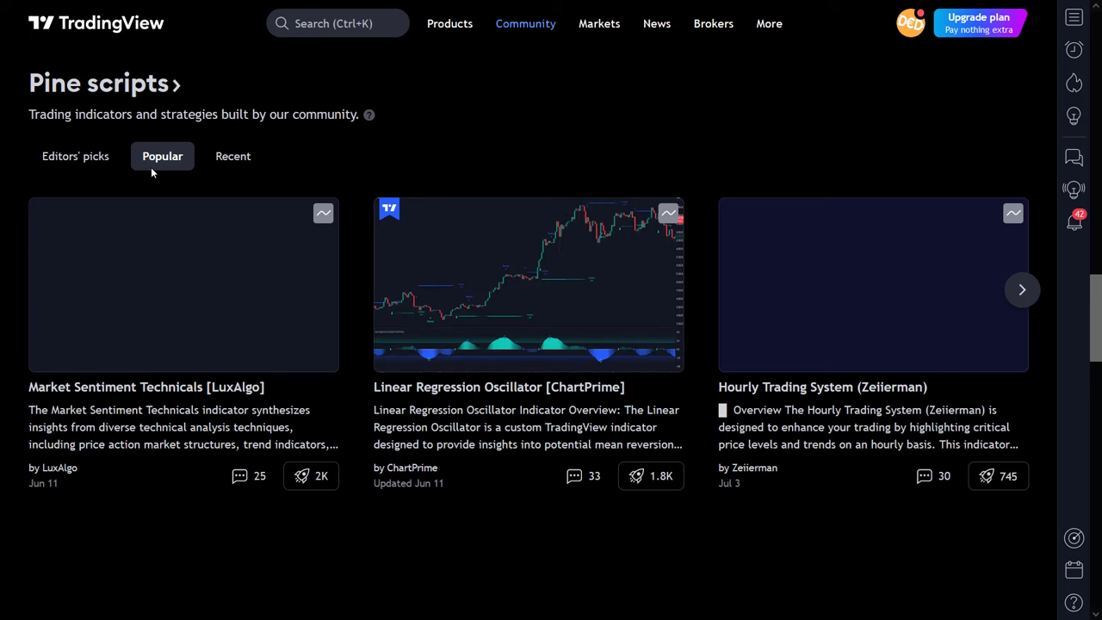
left_click(232, 155)
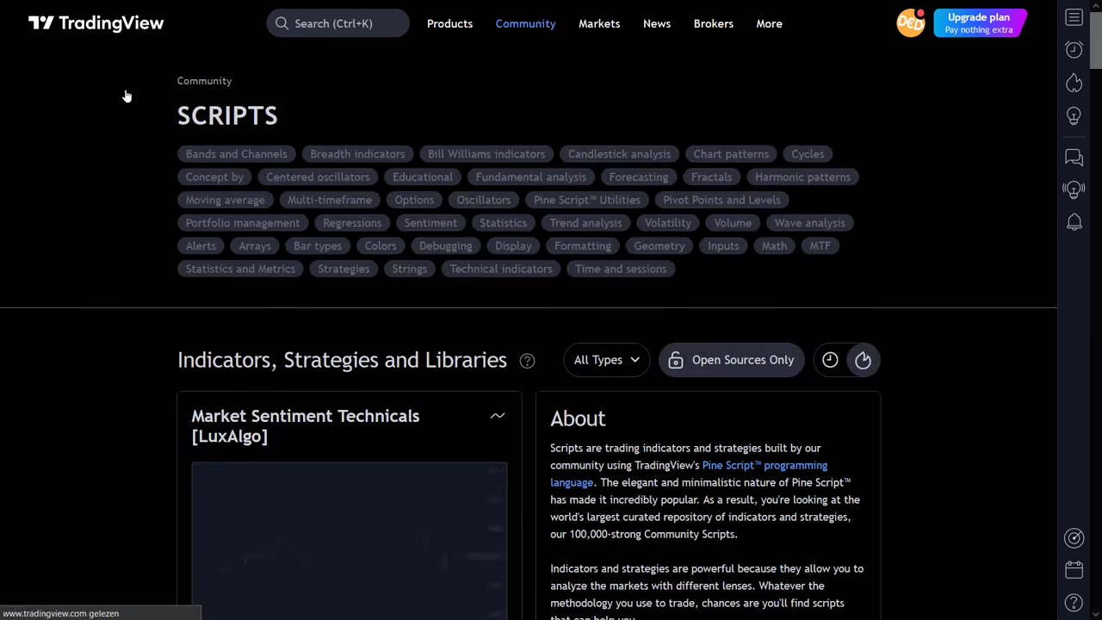
scroll("down", 3)
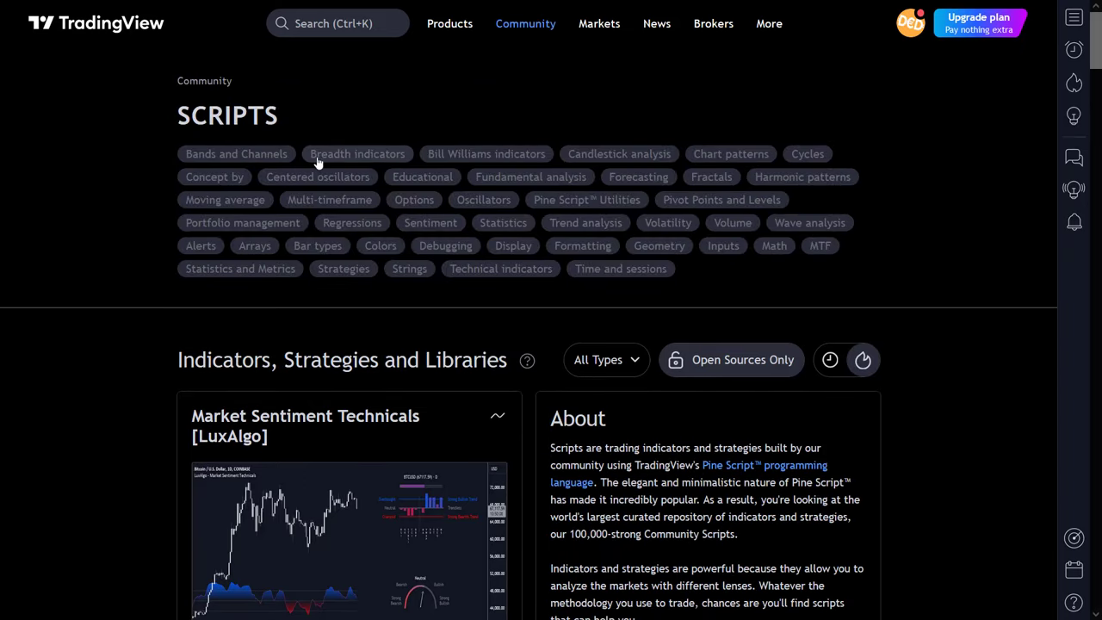
mouse_move(730, 154)
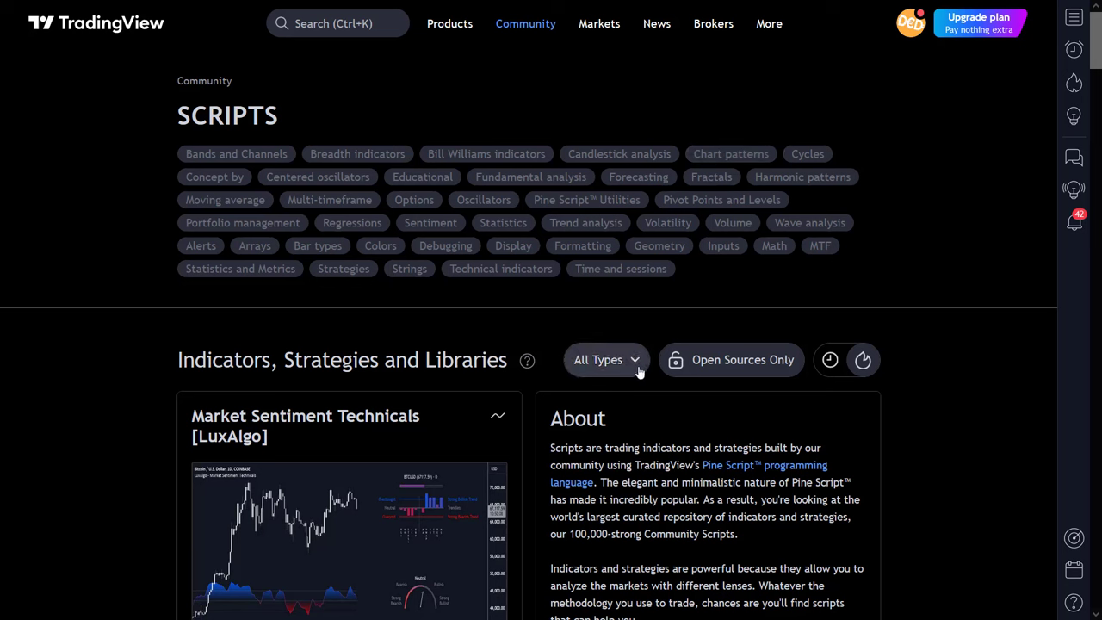
left_click(607, 360)
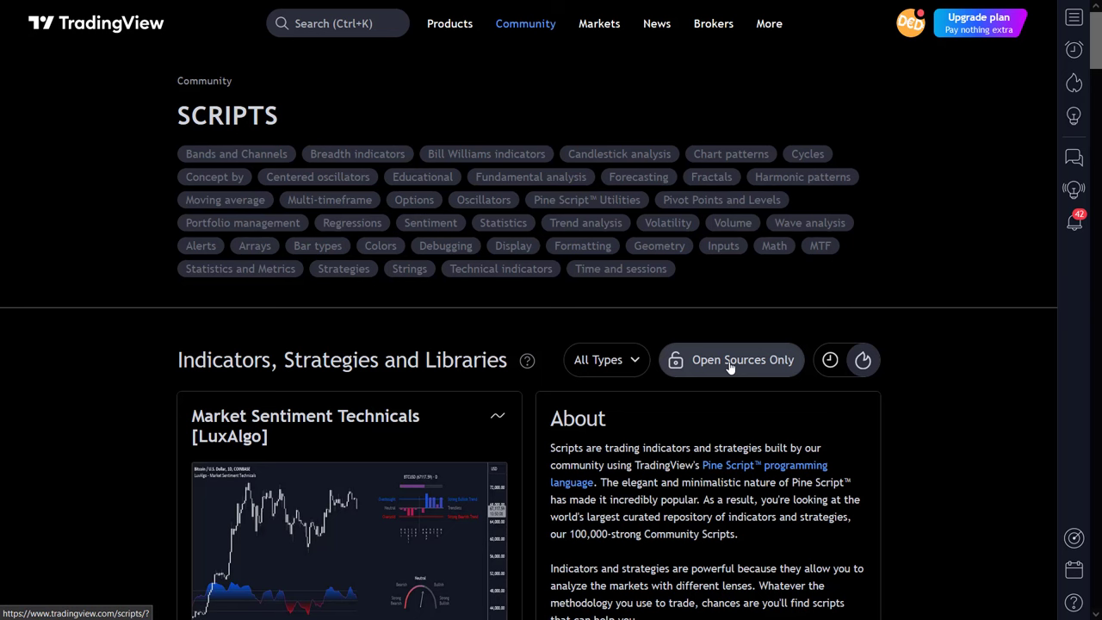
left_click(830, 360)
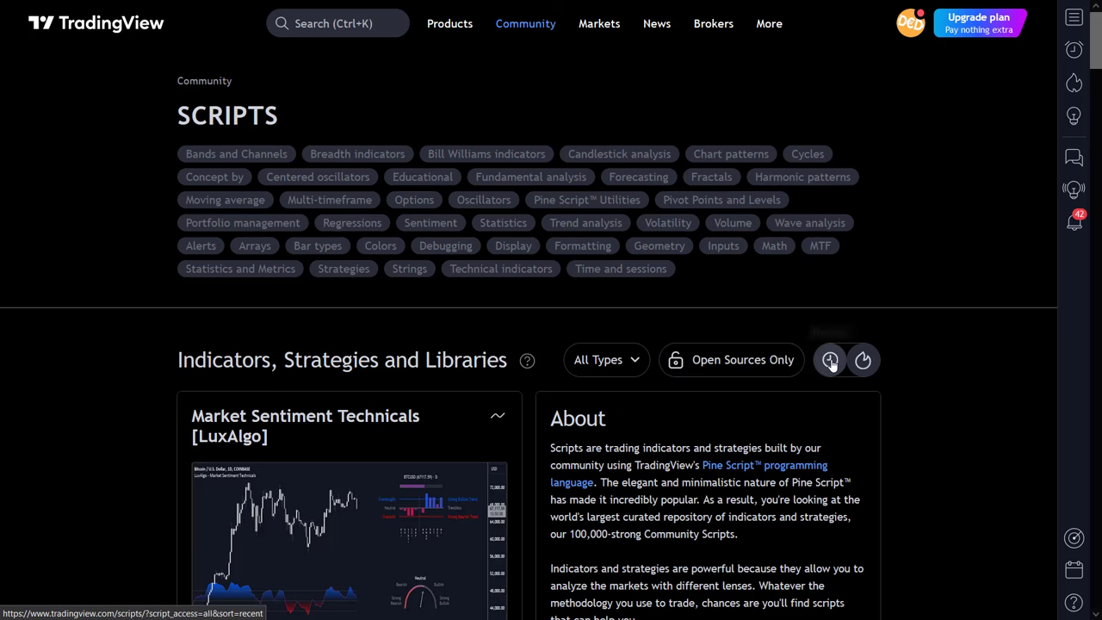
left_click(861, 359)
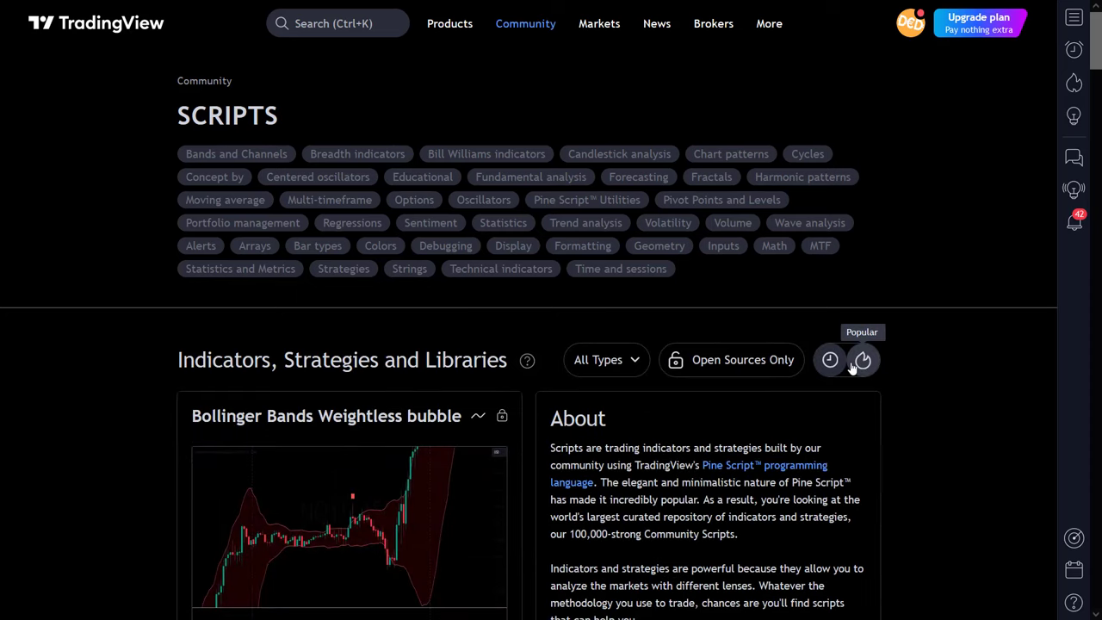
scroll("down", 3)
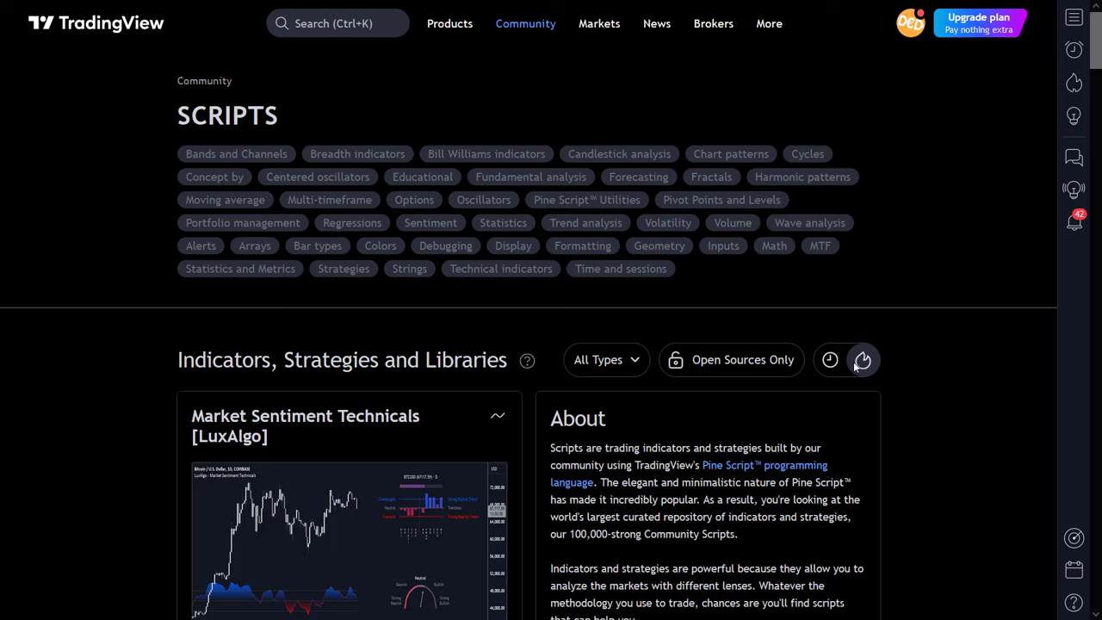
mouse_move(973, 354)
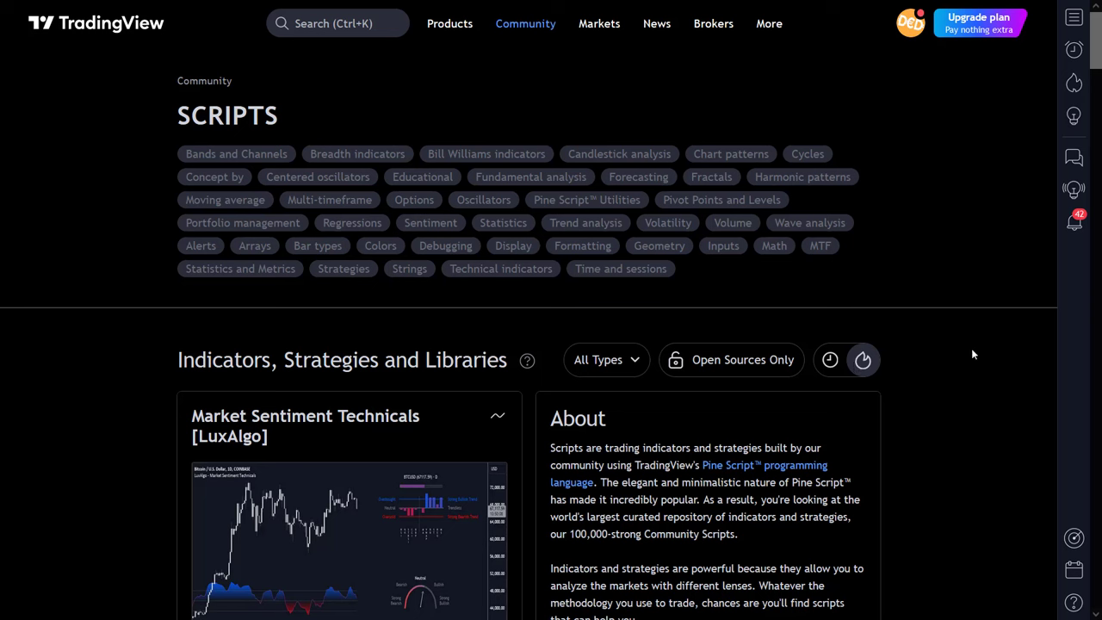
left_click(525, 24)
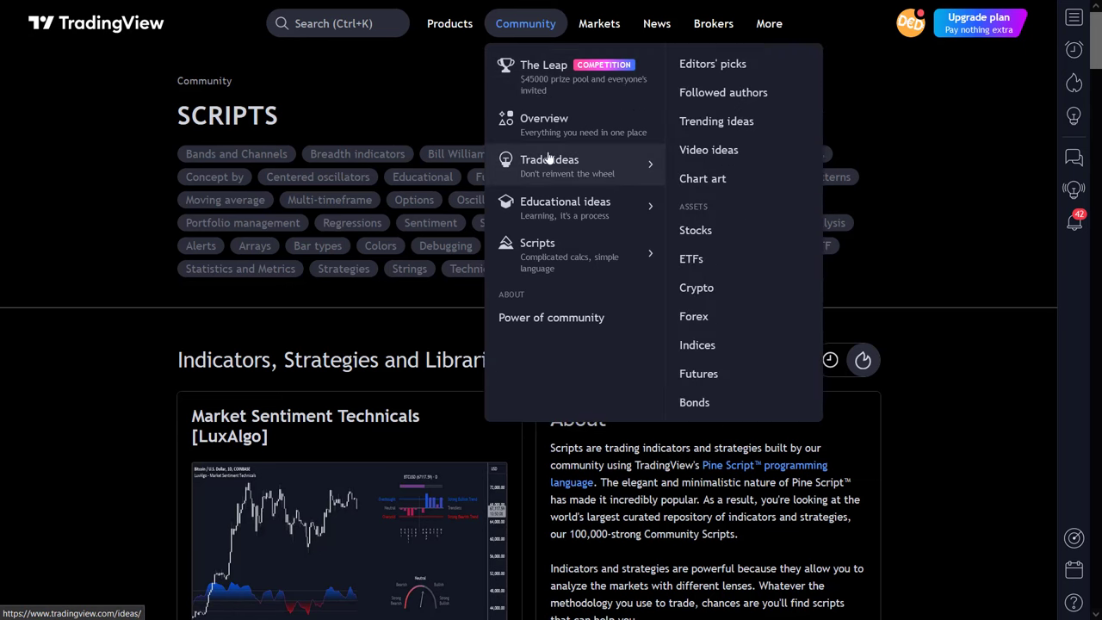
mouse_move(537, 250)
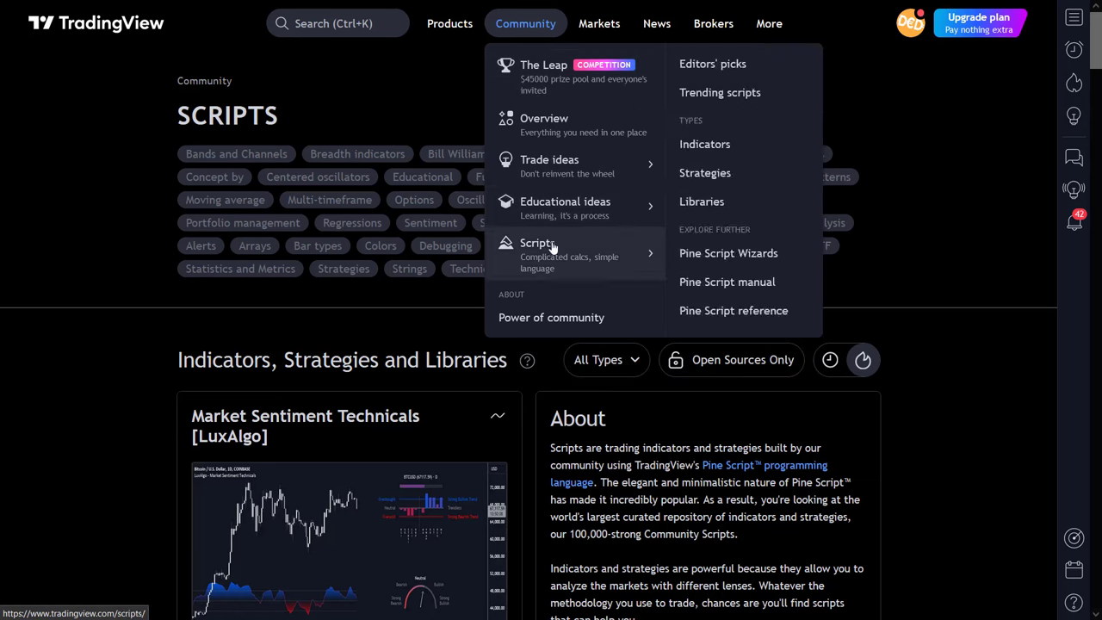
mouse_move(560, 165)
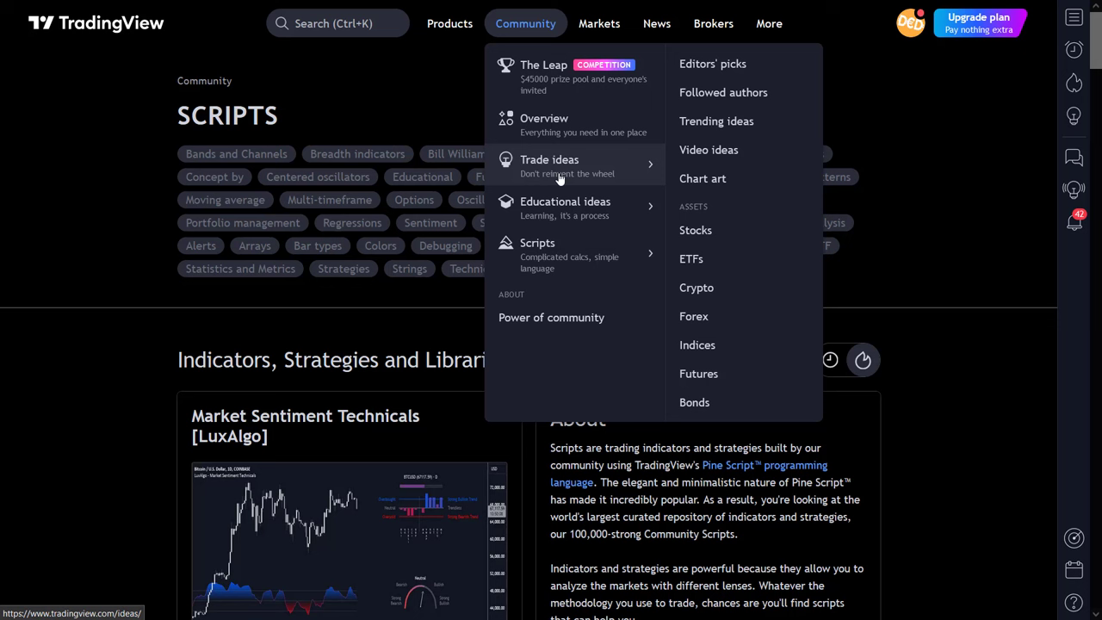
mouse_move(772, 62)
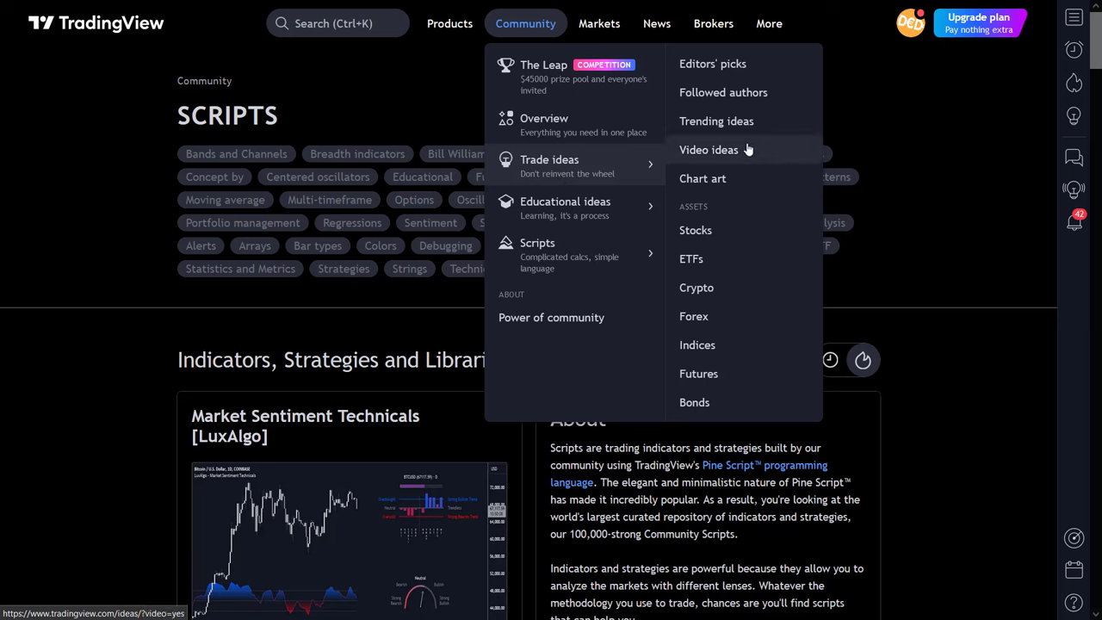
mouse_move(702, 178)
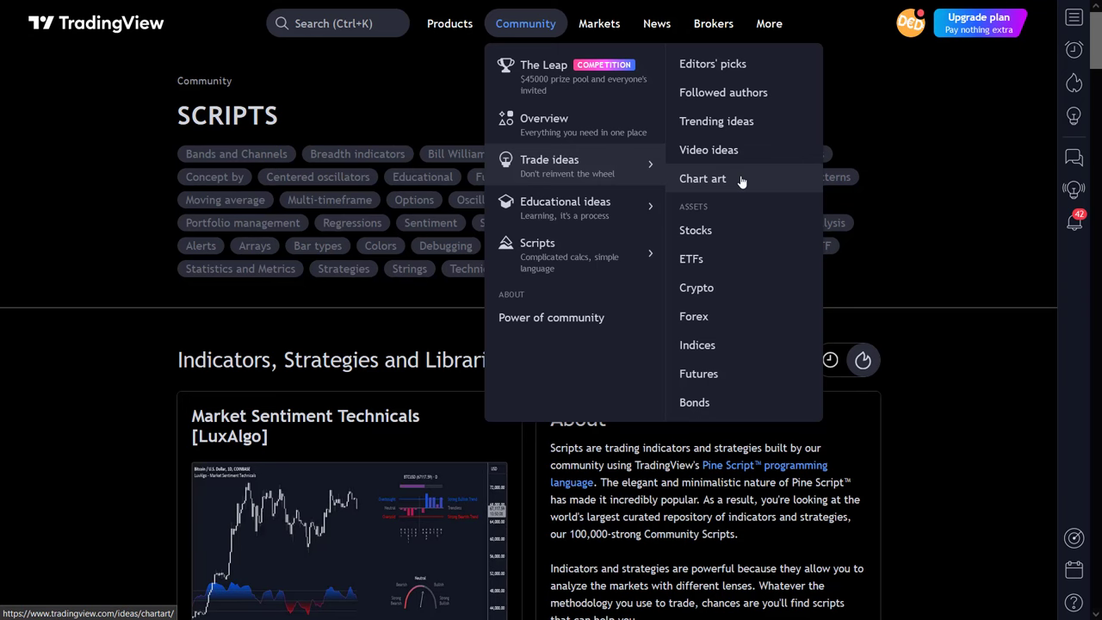
mouse_move(771, 183)
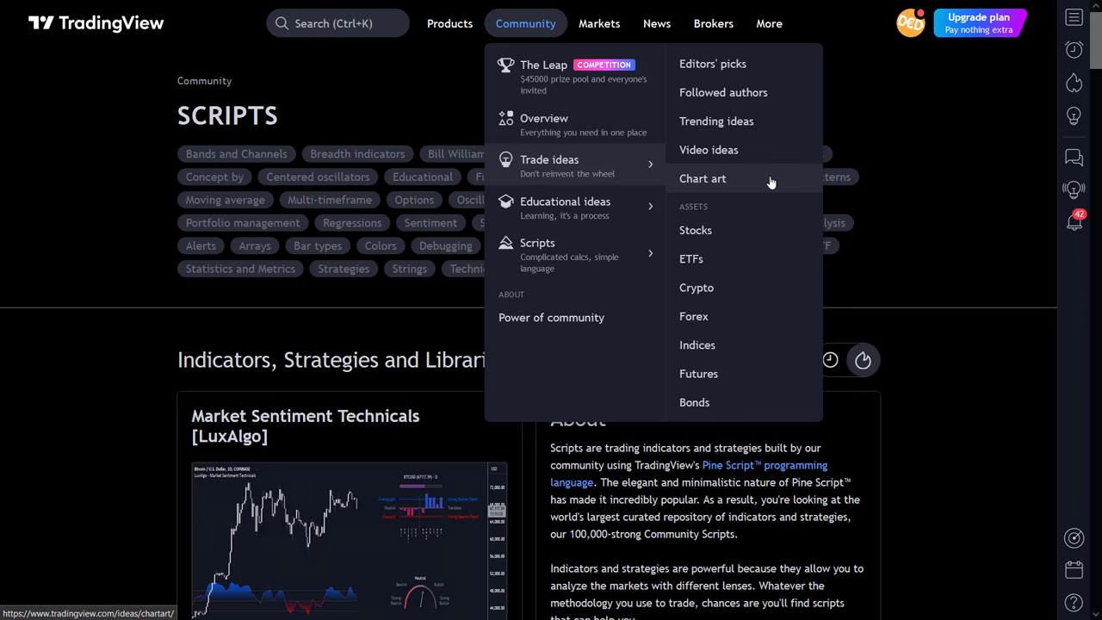
- Browse the Chart Art gallery and switch it to Educational ideas, led by 'My crazy partner is Mr. Market!'
left_click(703, 177)
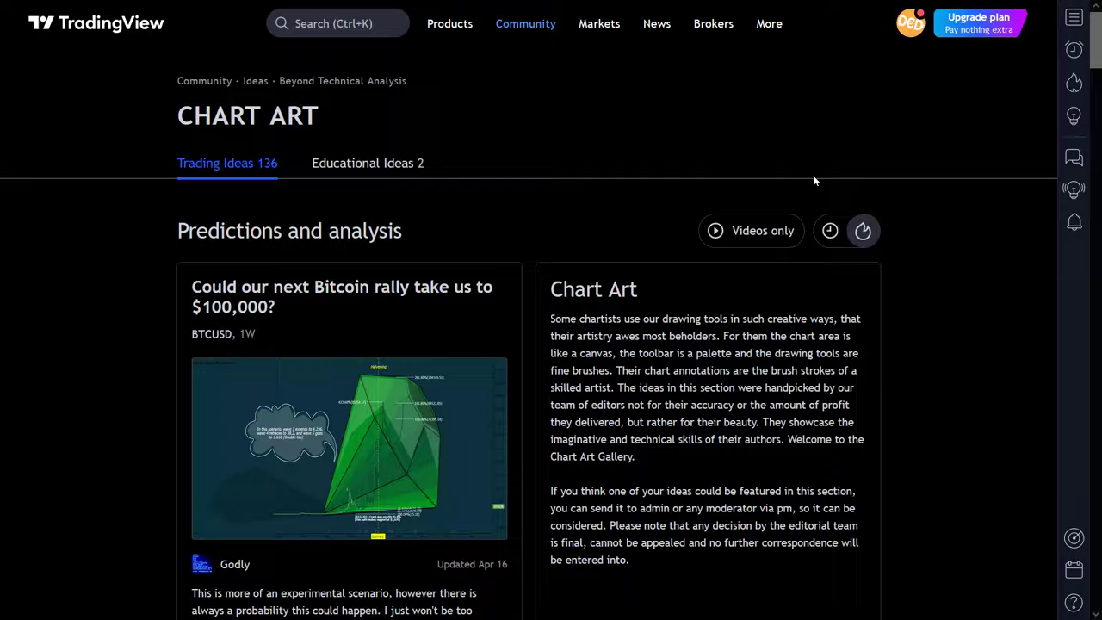
scroll("down", 3)
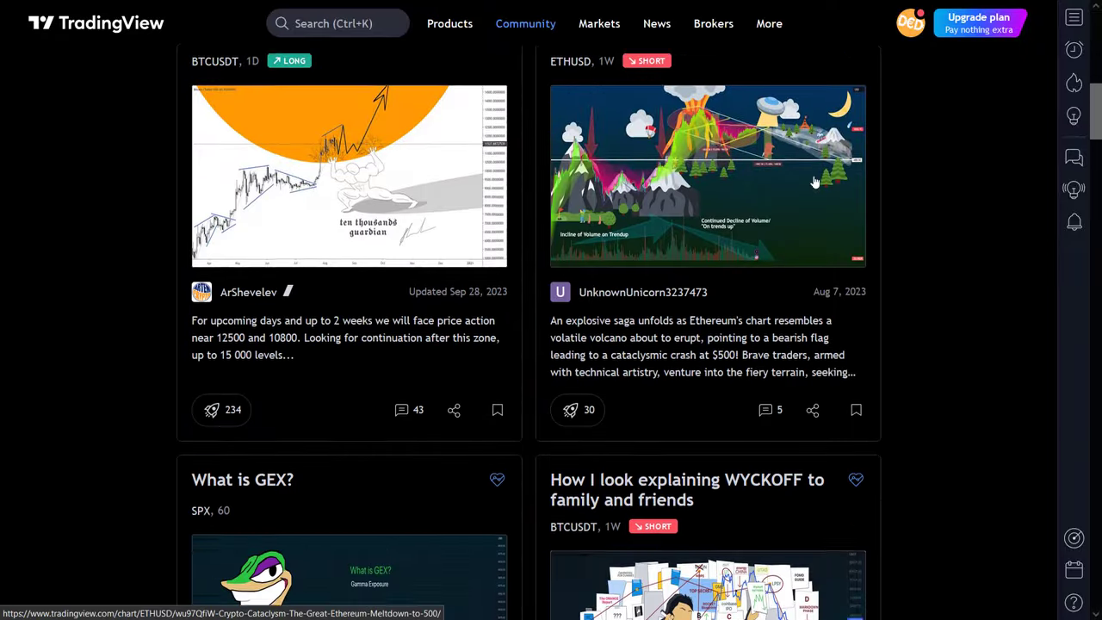
scroll("down", 3)
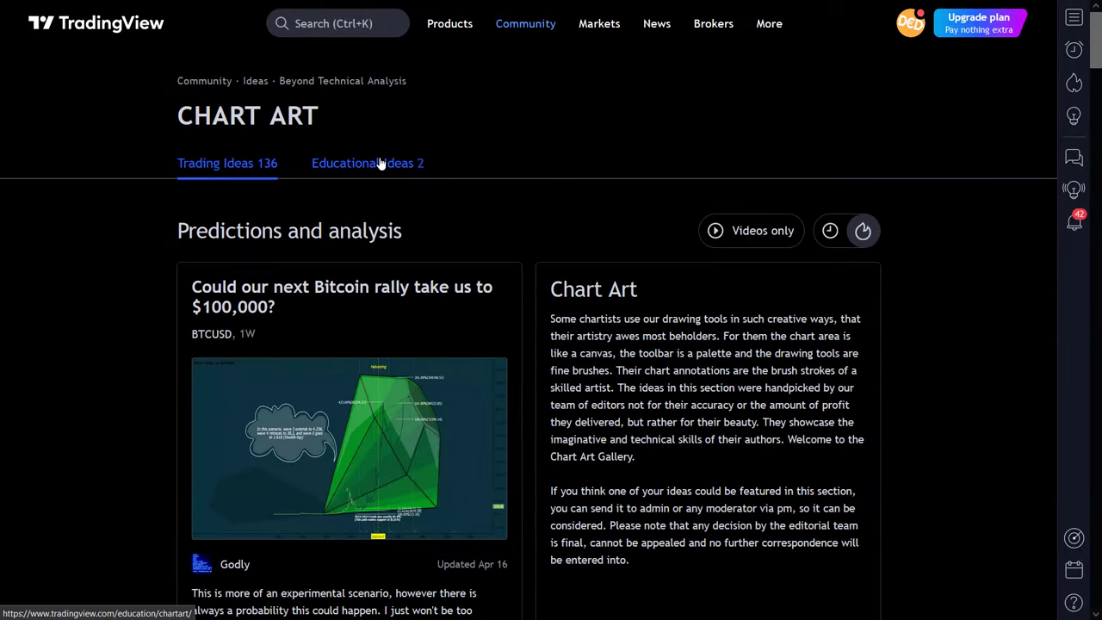
left_click(368, 161)
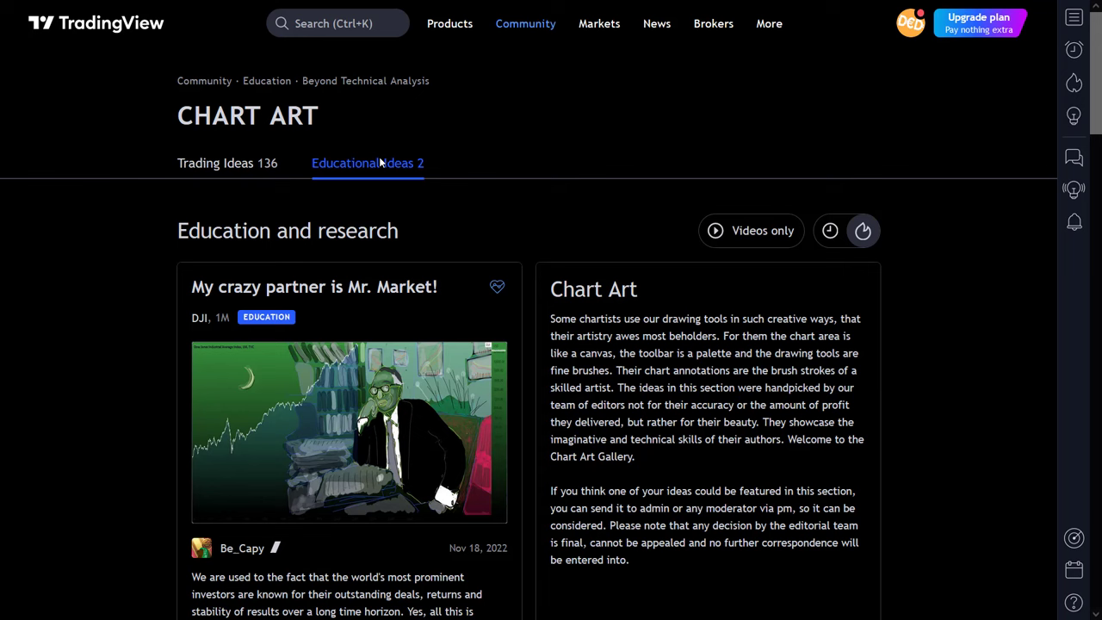
mouse_move(227, 162)
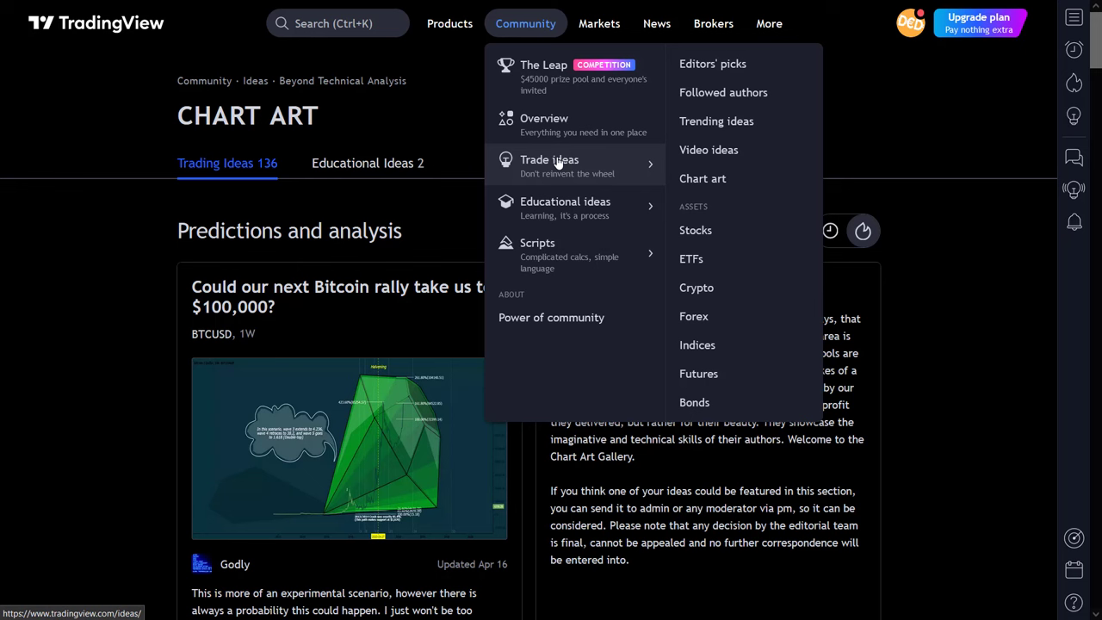
mouse_move(565, 207)
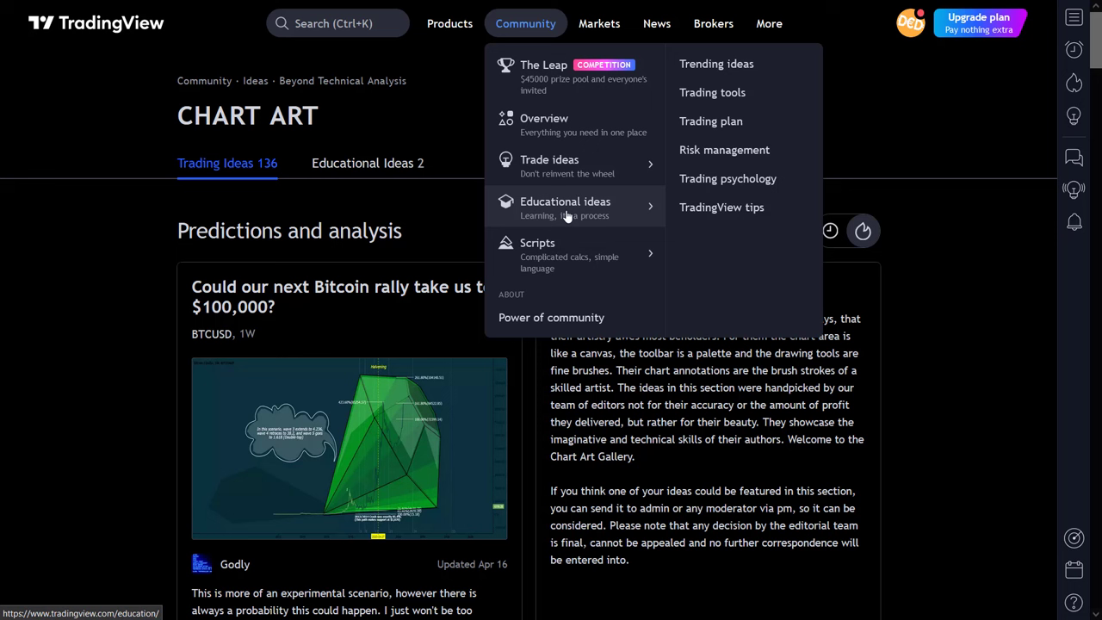
mouse_move(721, 207)
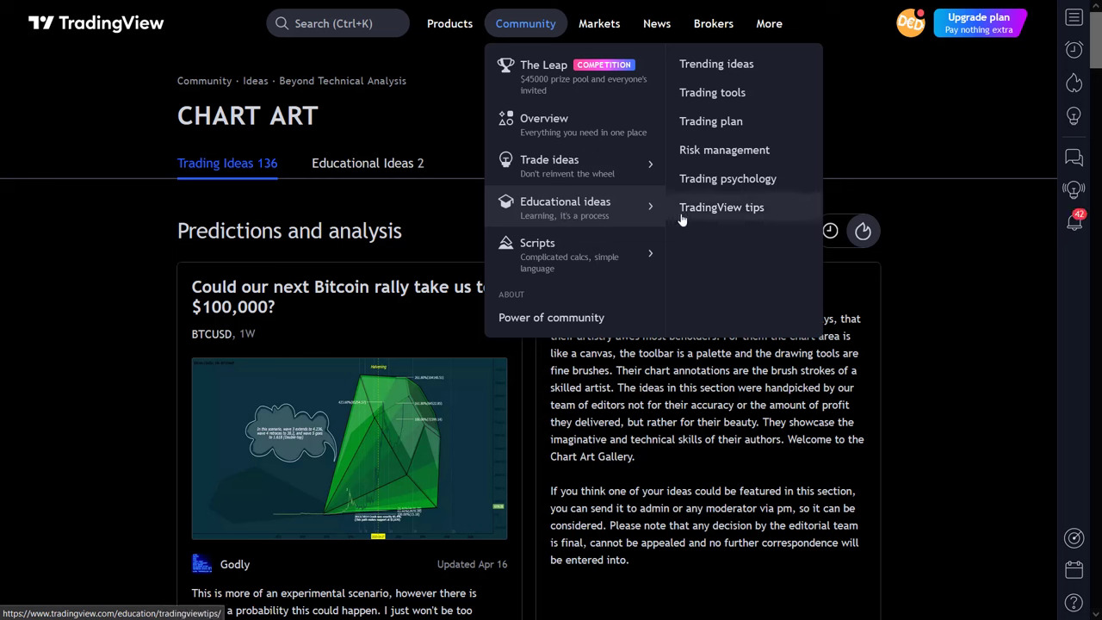
mouse_move(716, 63)
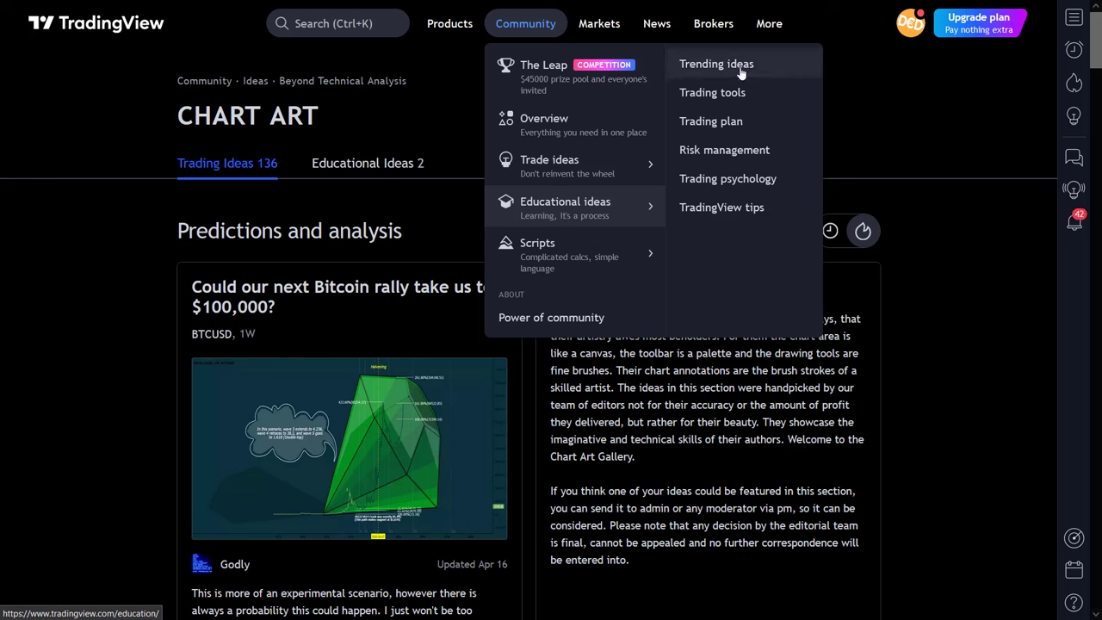
mouse_move(713, 93)
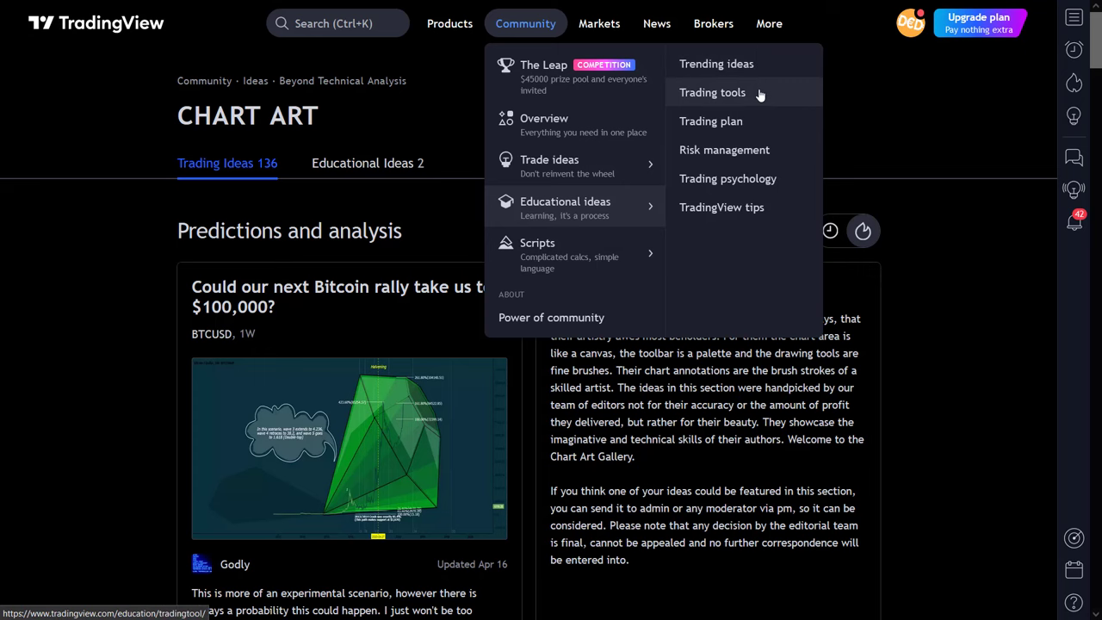
- Visit the Trading Tools education page, then Trading Psychology led by 'Social Media - and its danger!'
left_click(713, 93)
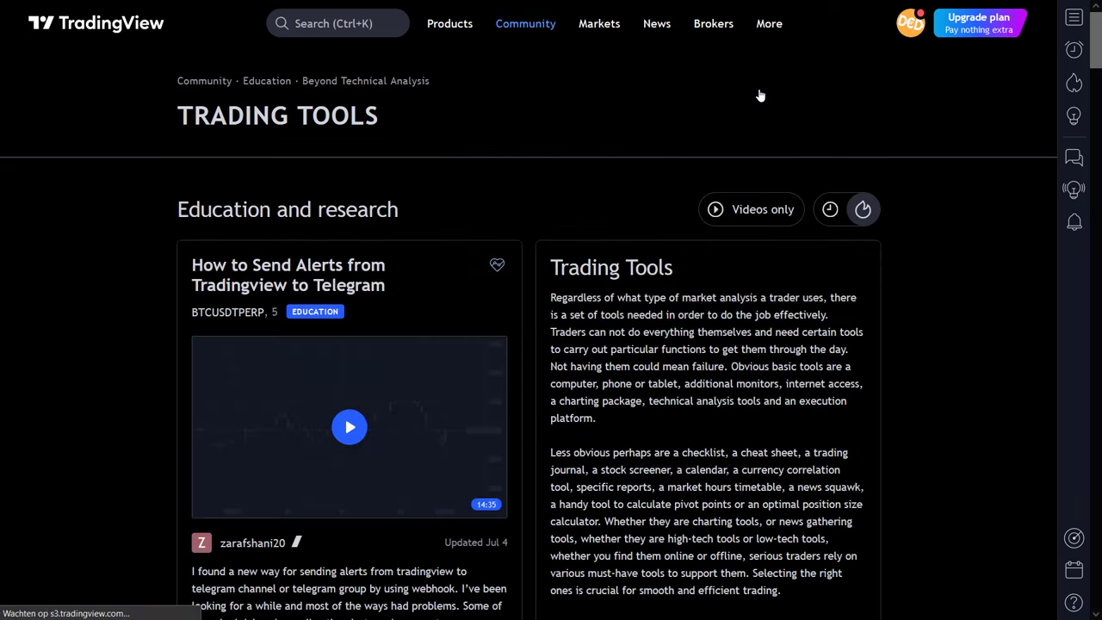
left_click(525, 24)
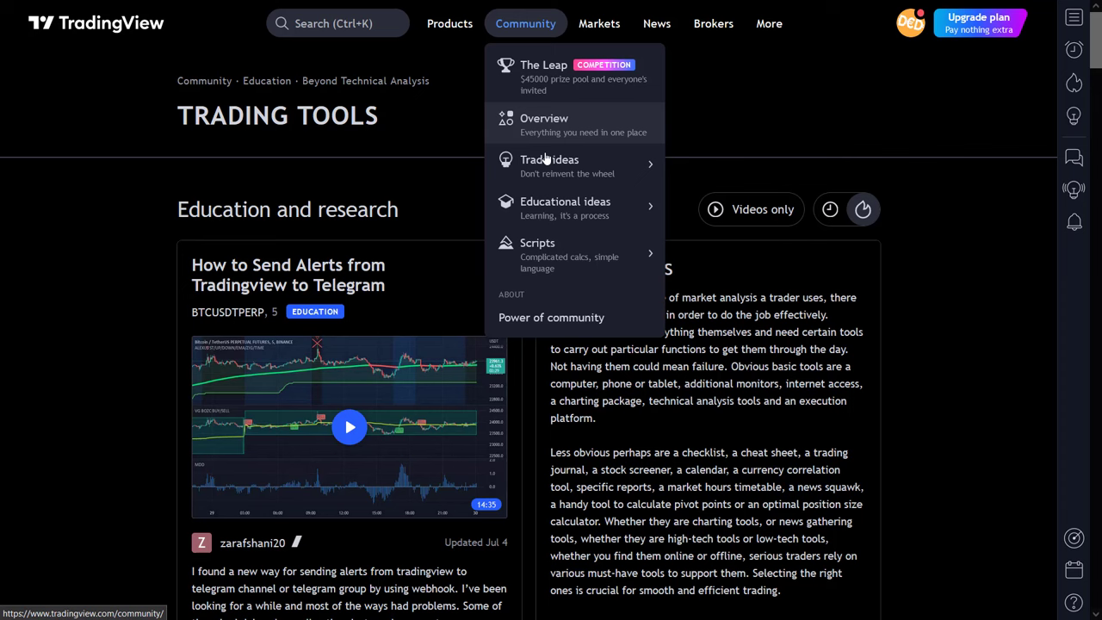
mouse_move(564, 206)
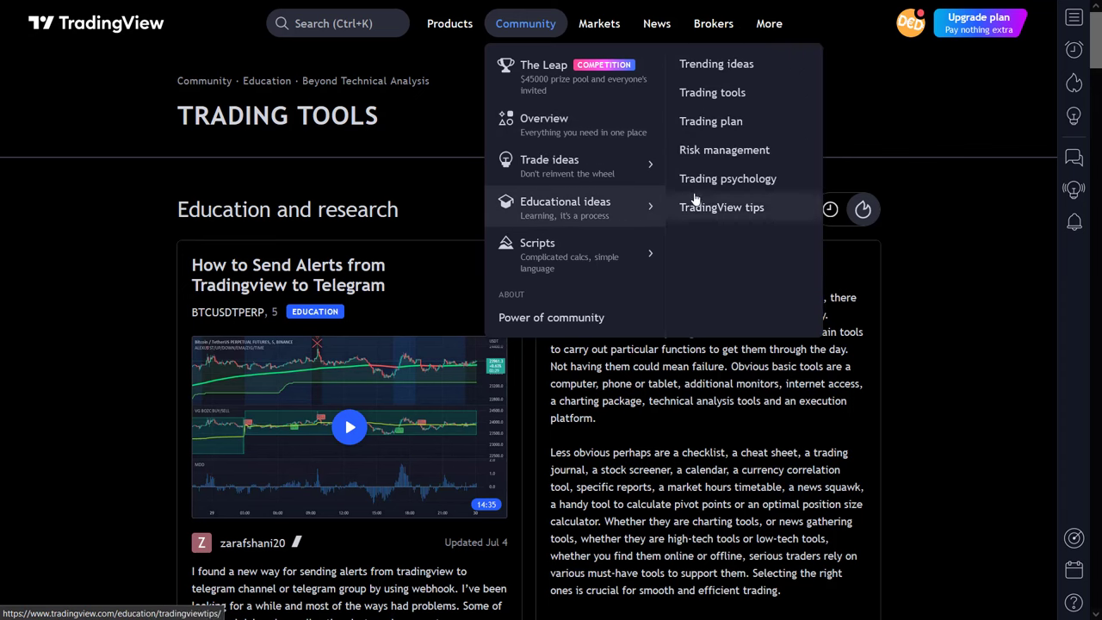
left_click(726, 178)
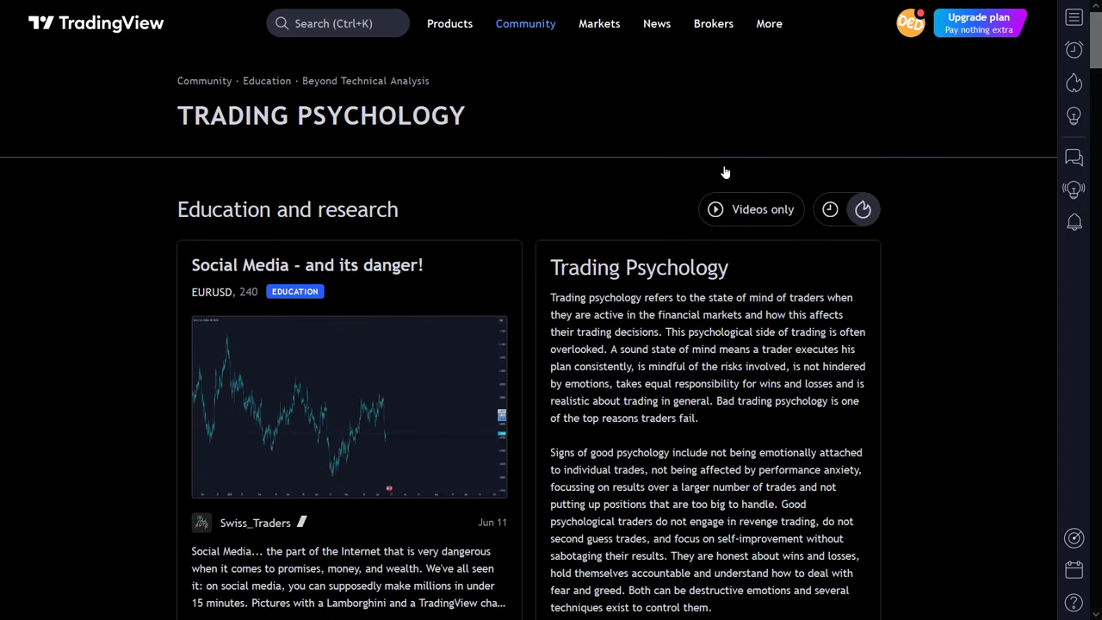
left_click(525, 24)
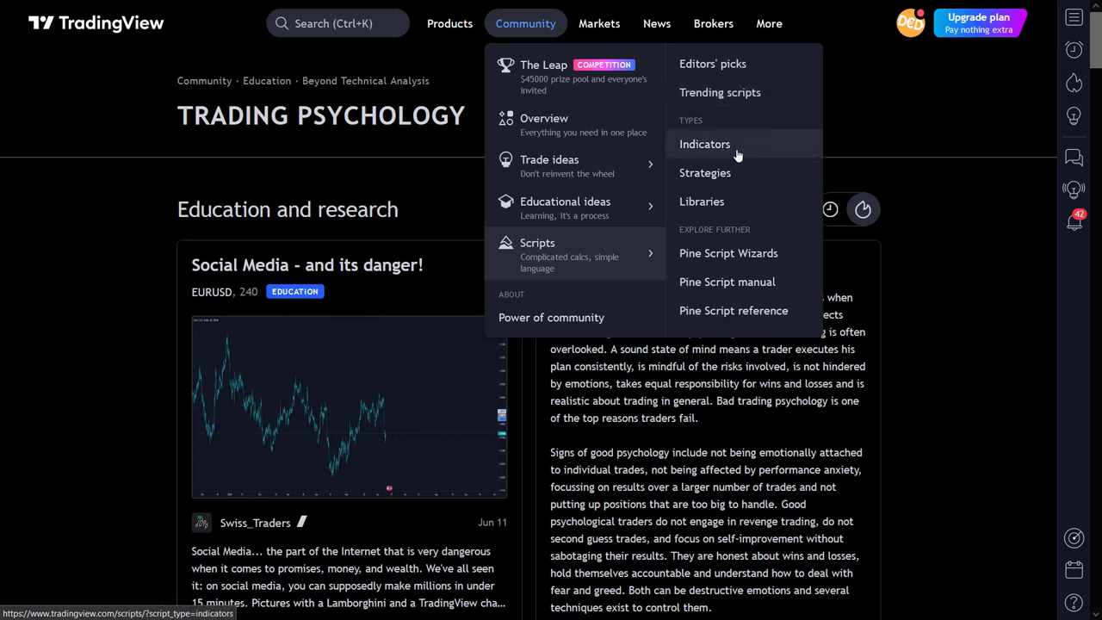
mouse_move(749, 253)
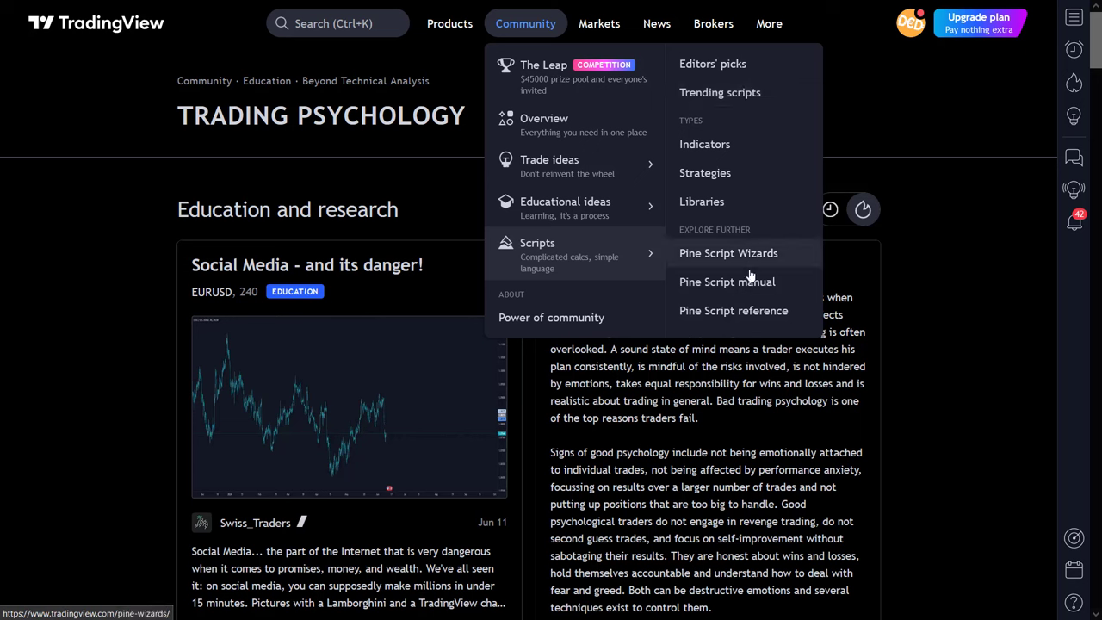
mouse_move(734, 310)
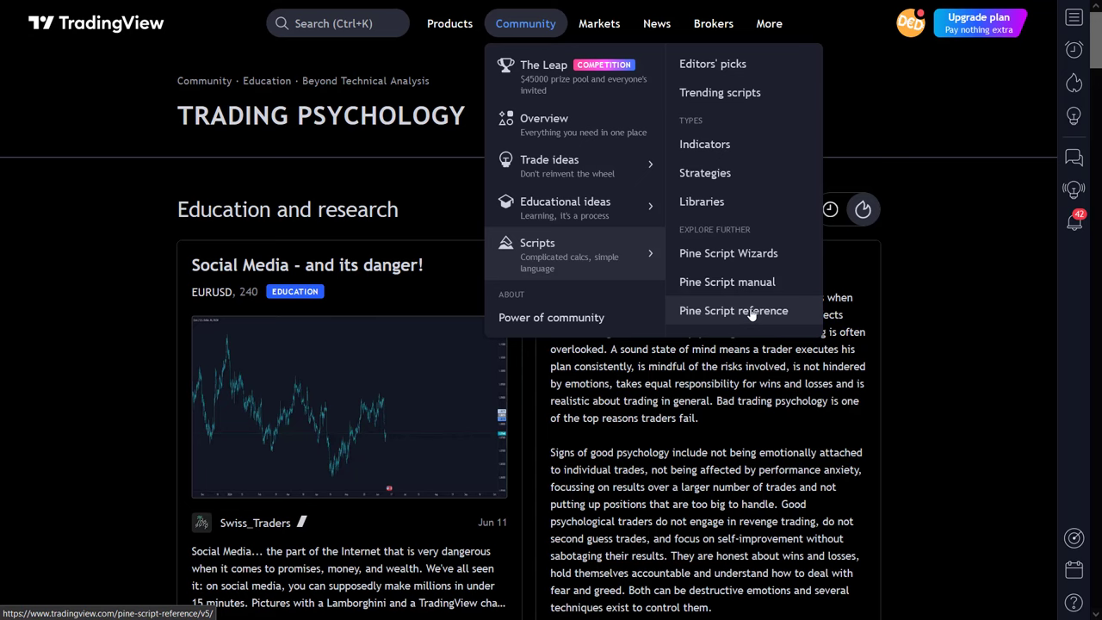
- Visit the Editors' picks scripts page, then the community Scripts listing
left_click(713, 62)
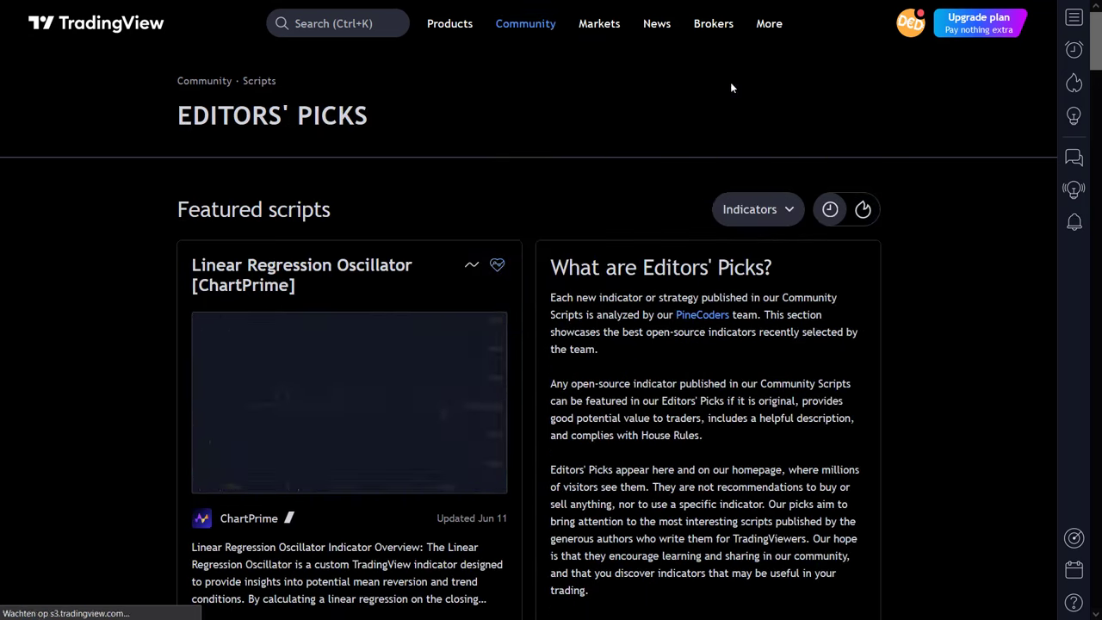
left_click(599, 24)
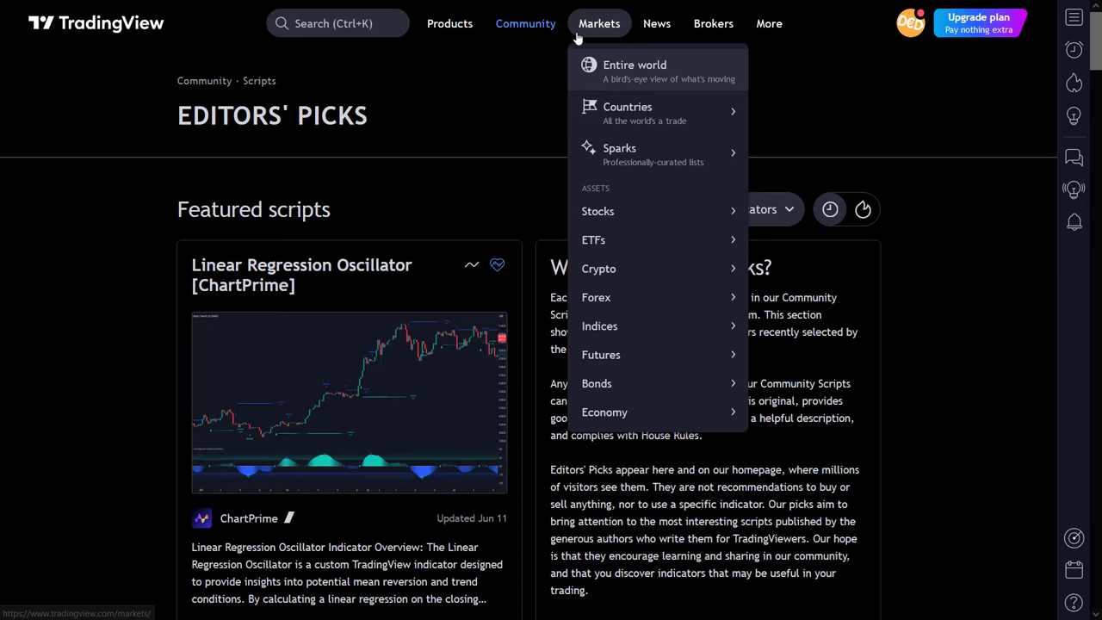
left_click(525, 24)
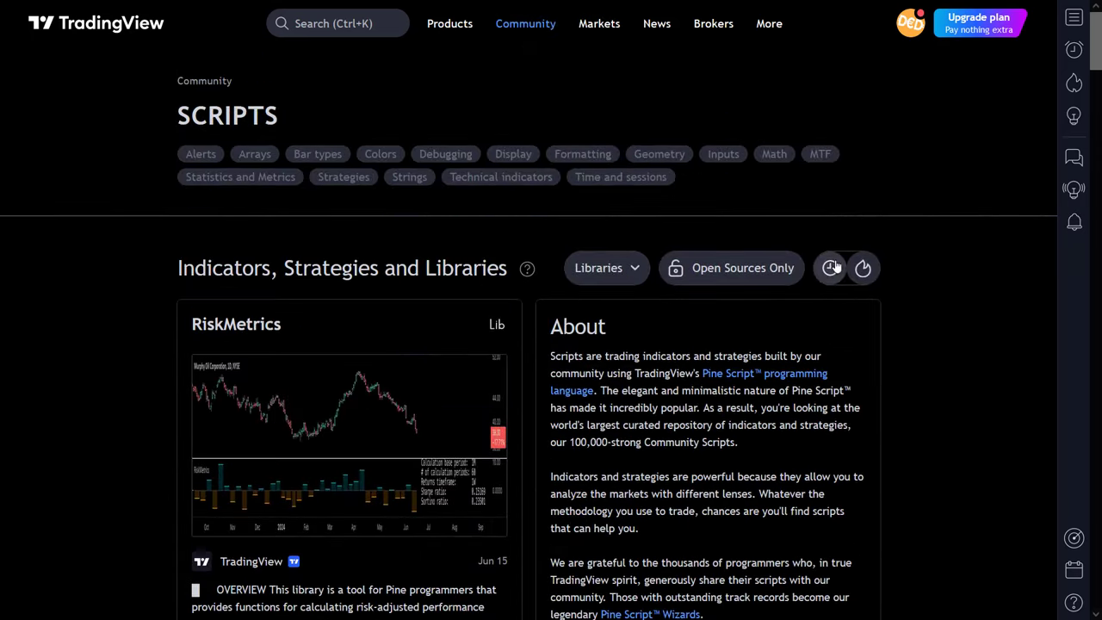
- Go to the Power of community page from the Community menu
left_click(525, 24)
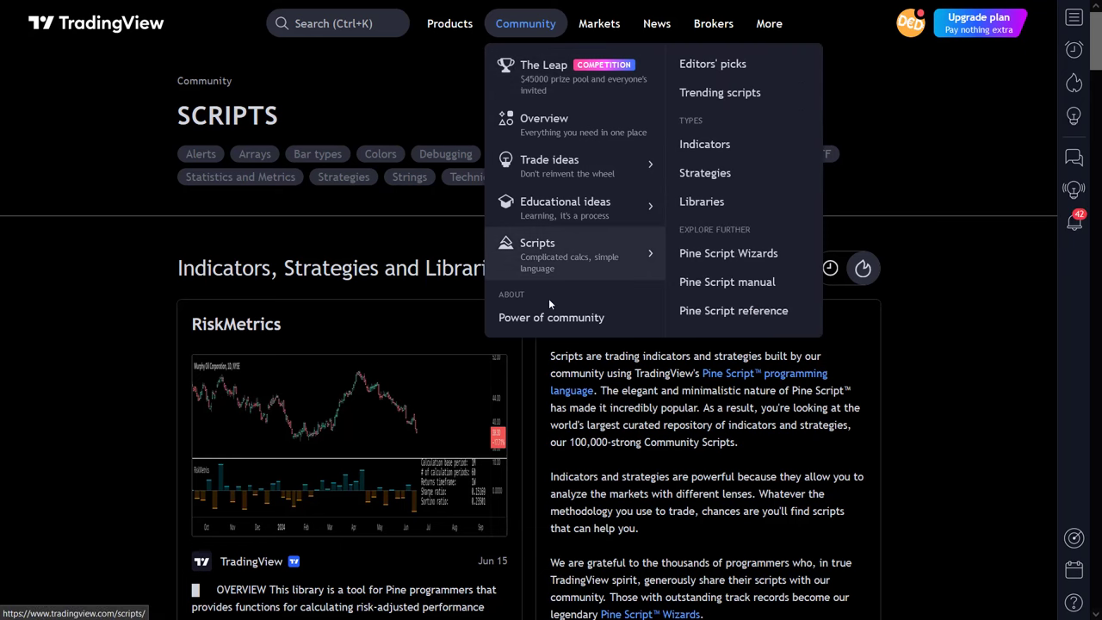
left_click(540, 24)
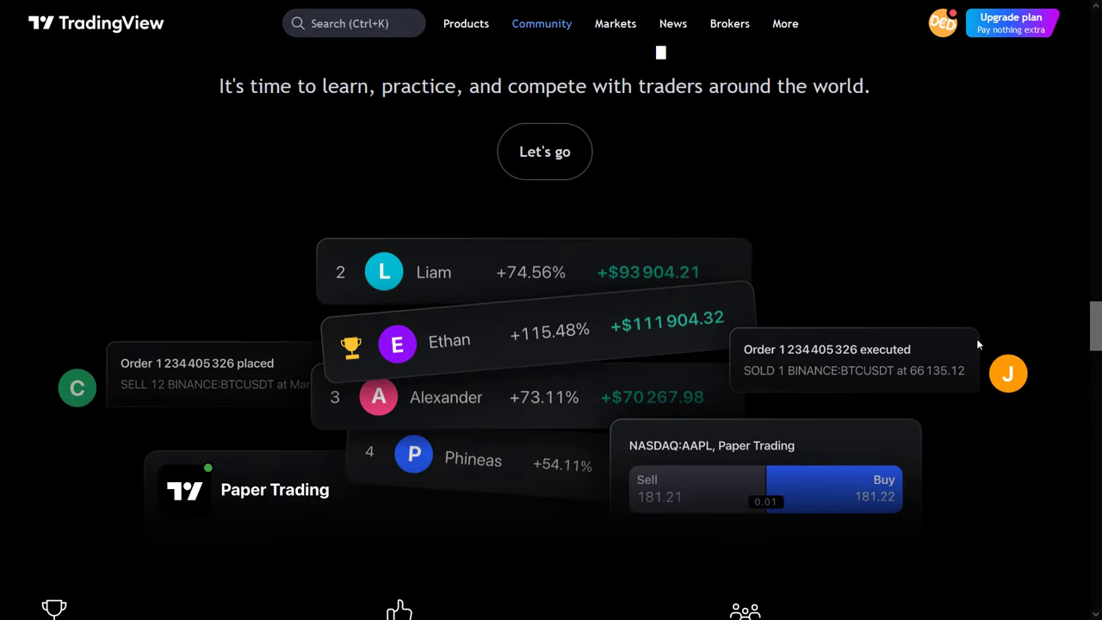
- Scroll through the Power of community stats and back to the 'Trading, never alone' heading
scroll("down", 3)
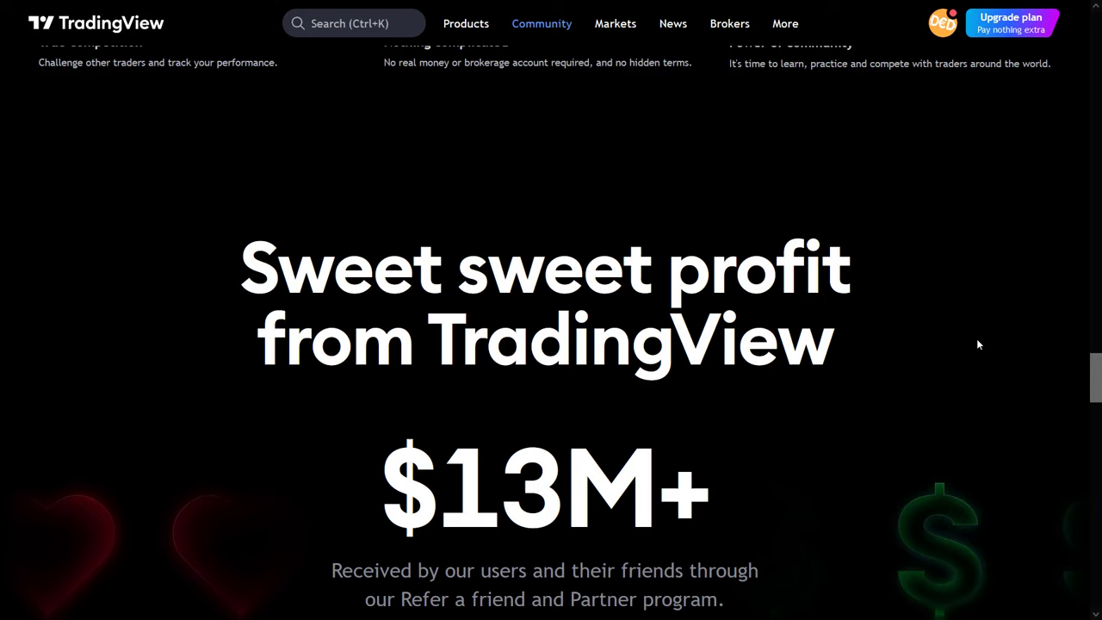
scroll("down", 3)
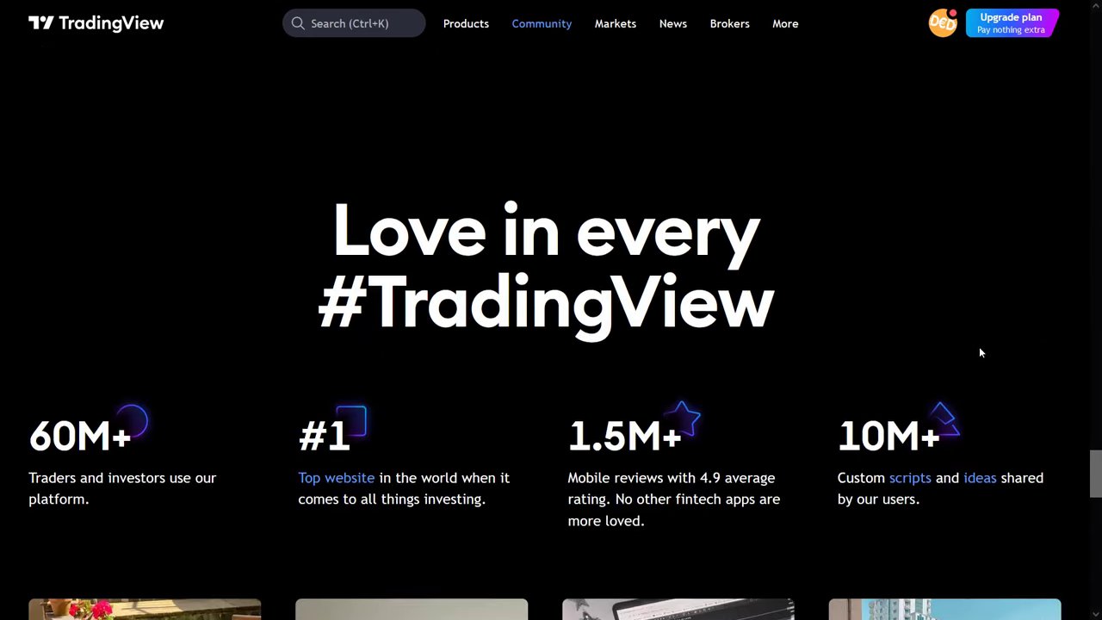
scroll("down", 3)
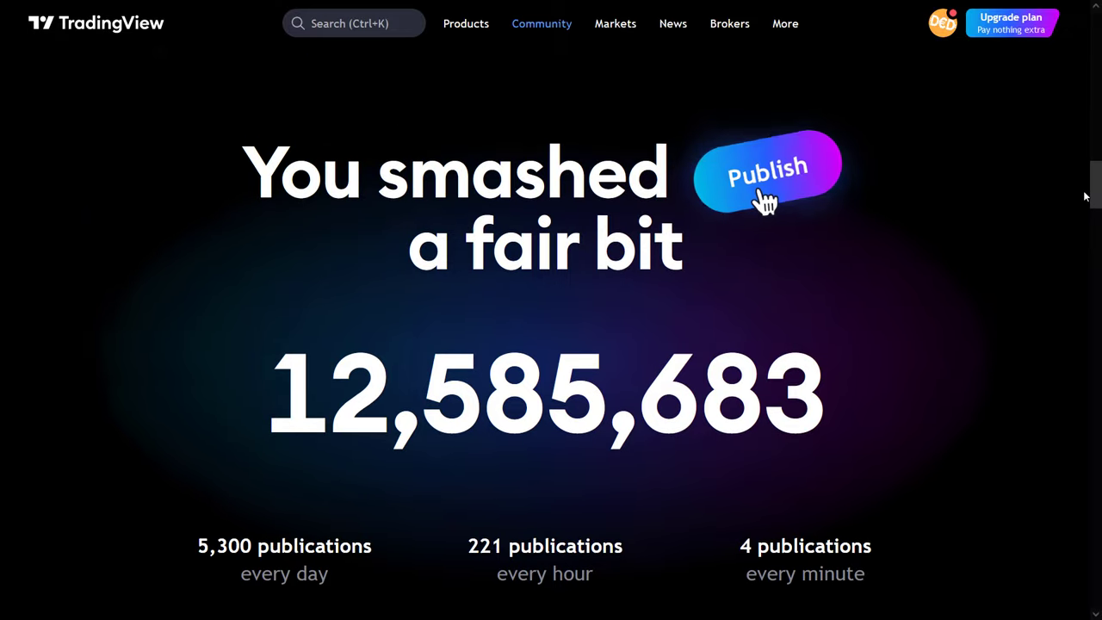
scroll("down", 3)
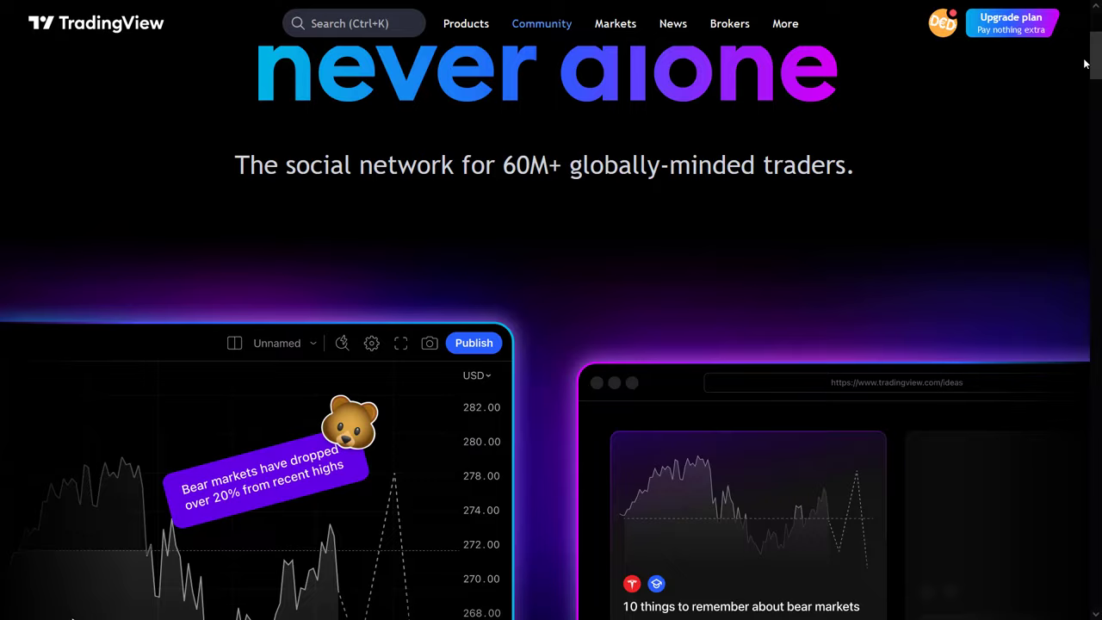
scroll("up", 3)
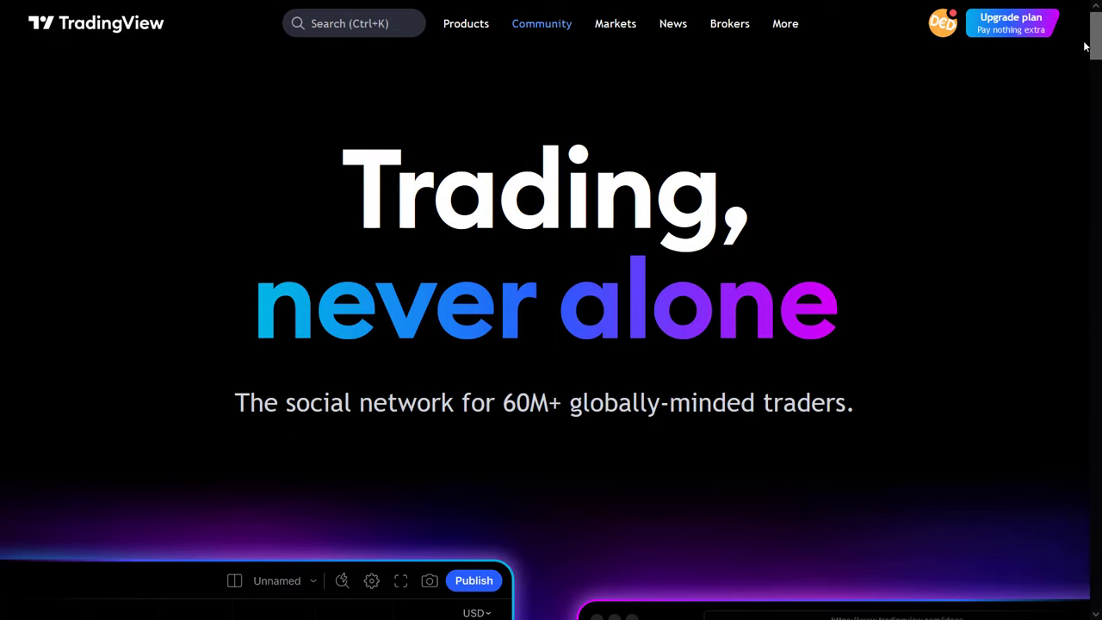